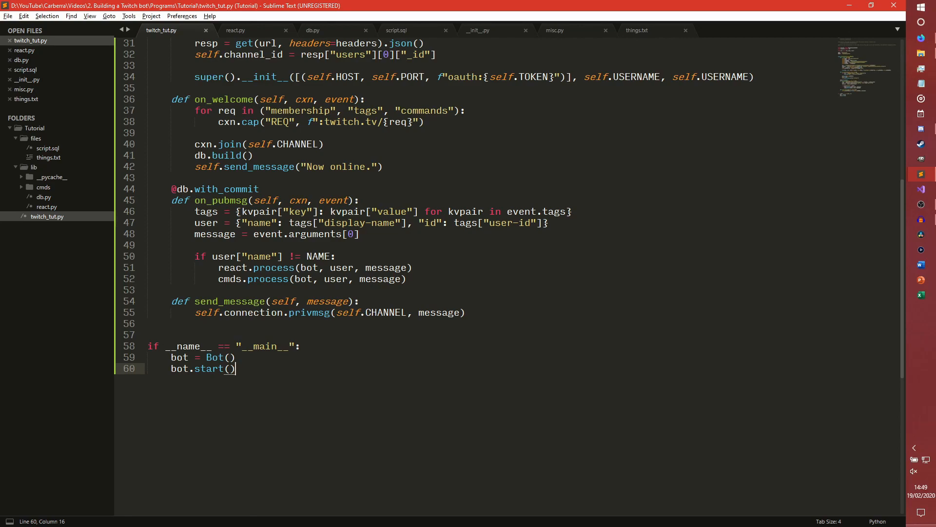
Declare class Cmd(object) below the PREFIX line in the commands __init__.py
scroll("up", 3)
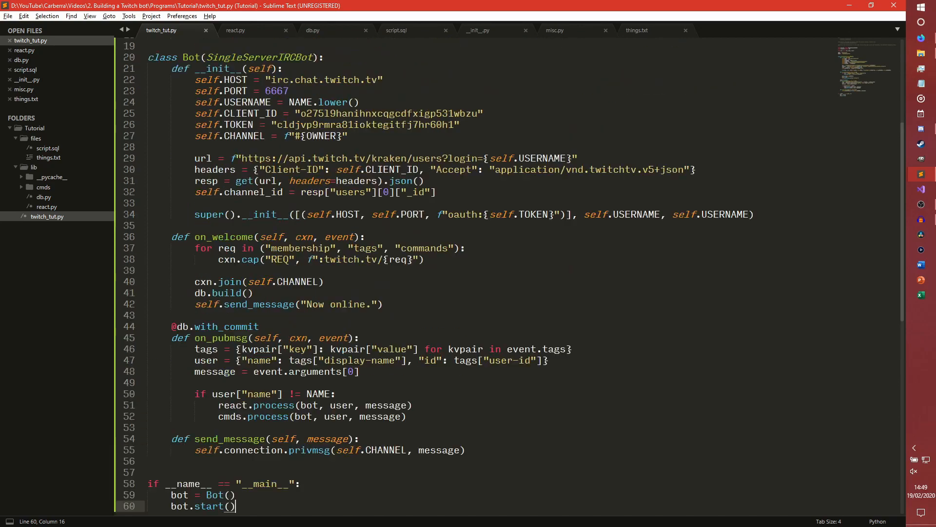
scroll("up", 3)
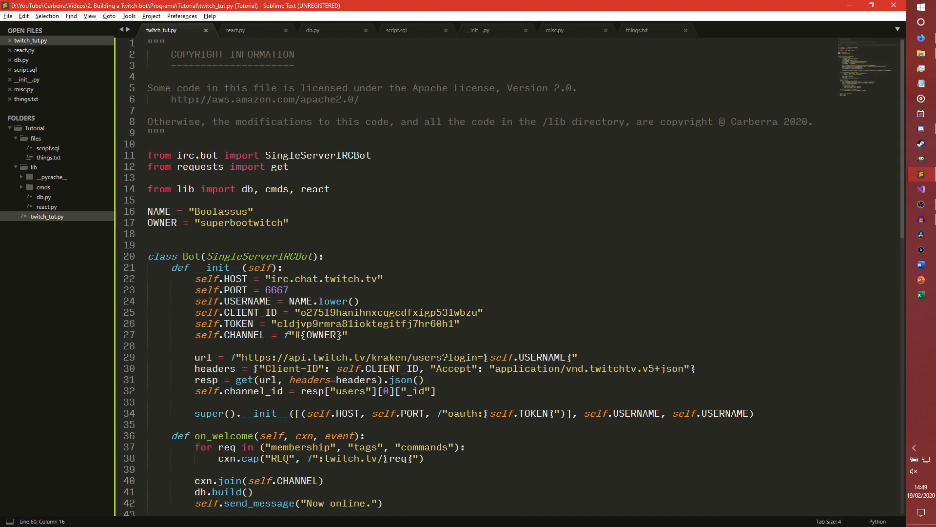
left_click(477, 30)
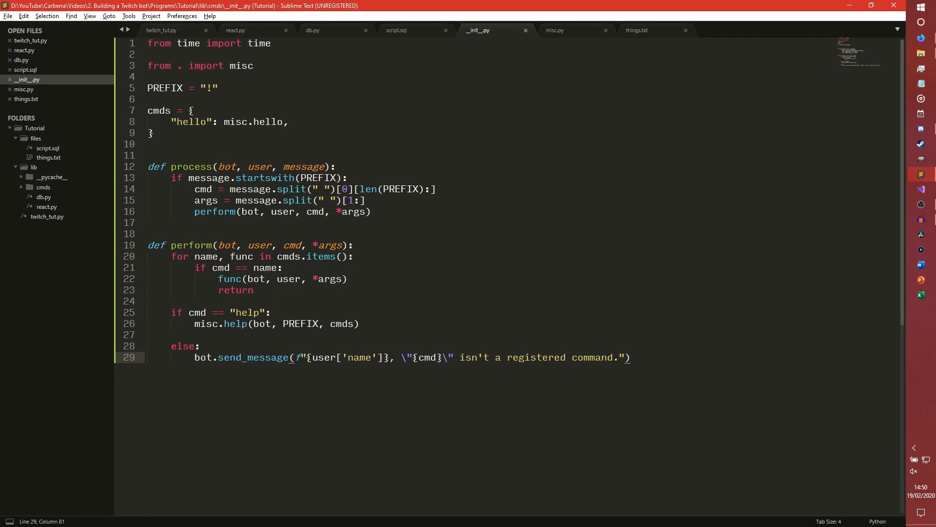
left_click(218, 88)
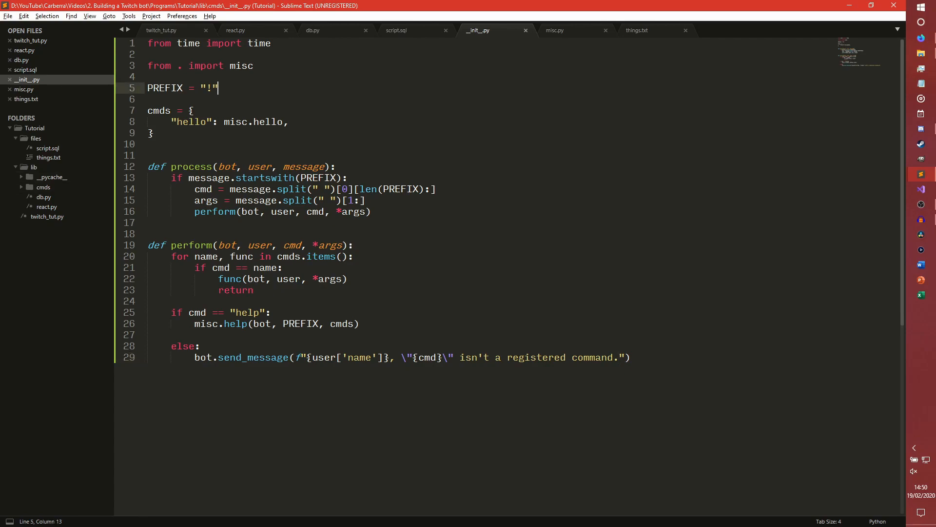
key("enter")
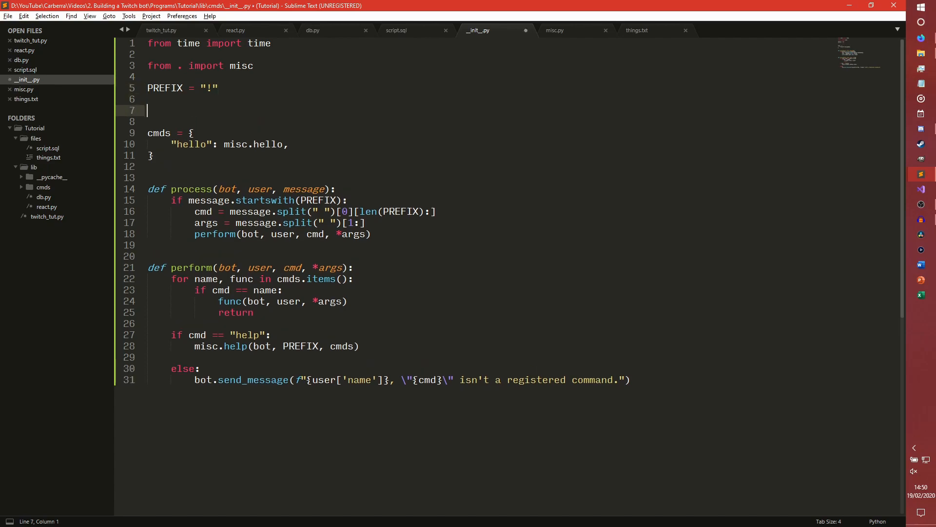
key("enter")
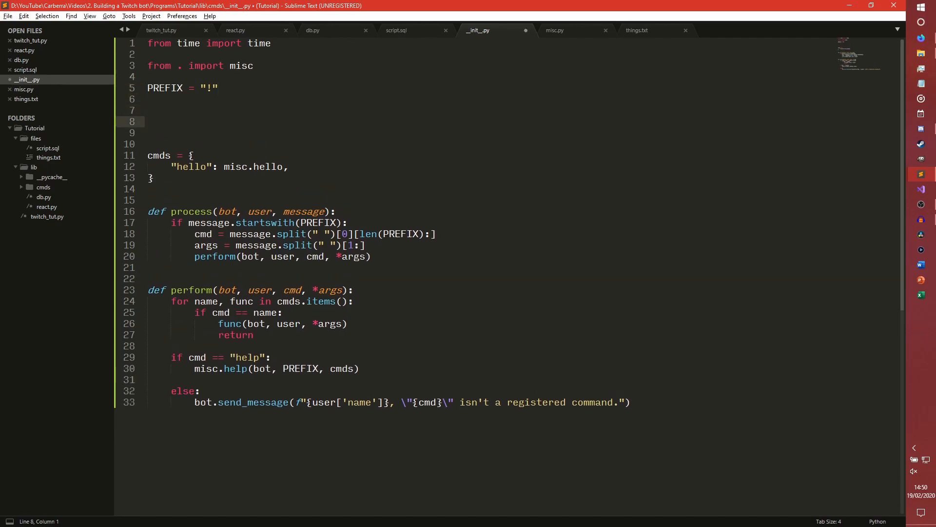
type("class Cmd")
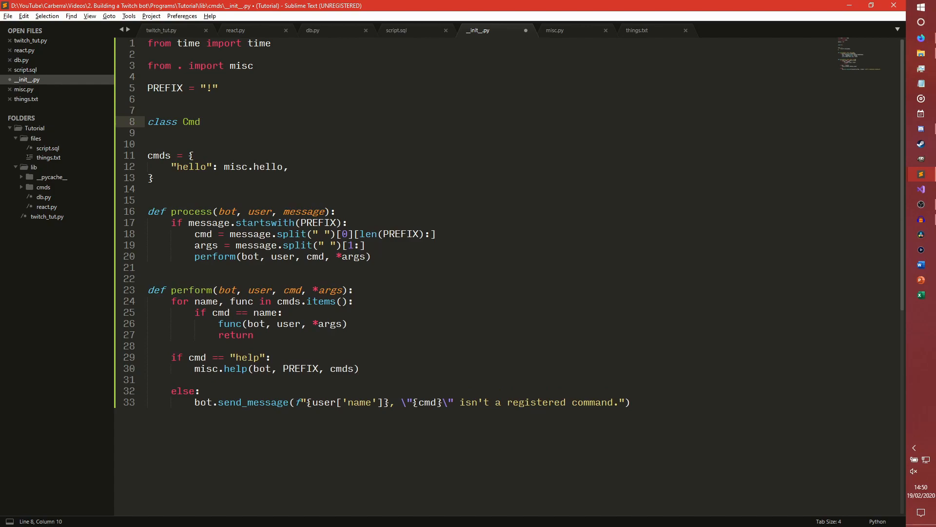
type("(object)")
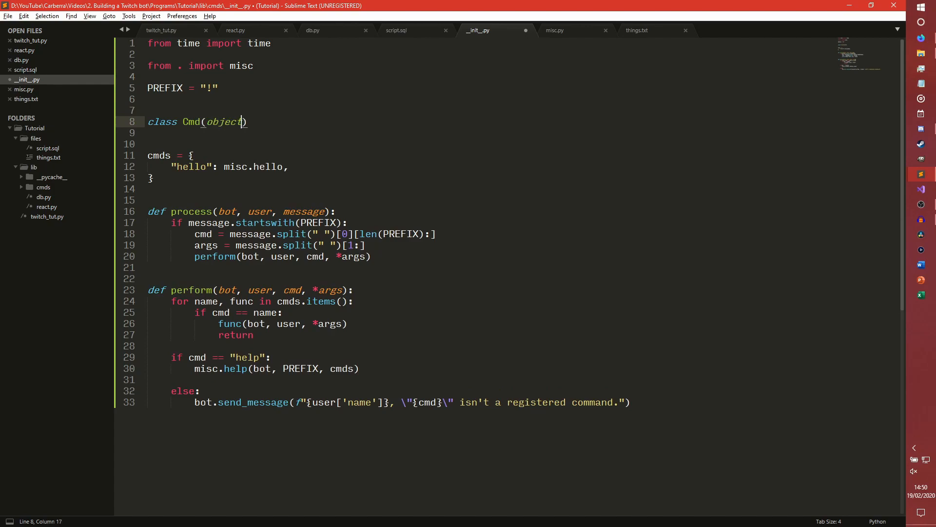
type(":")
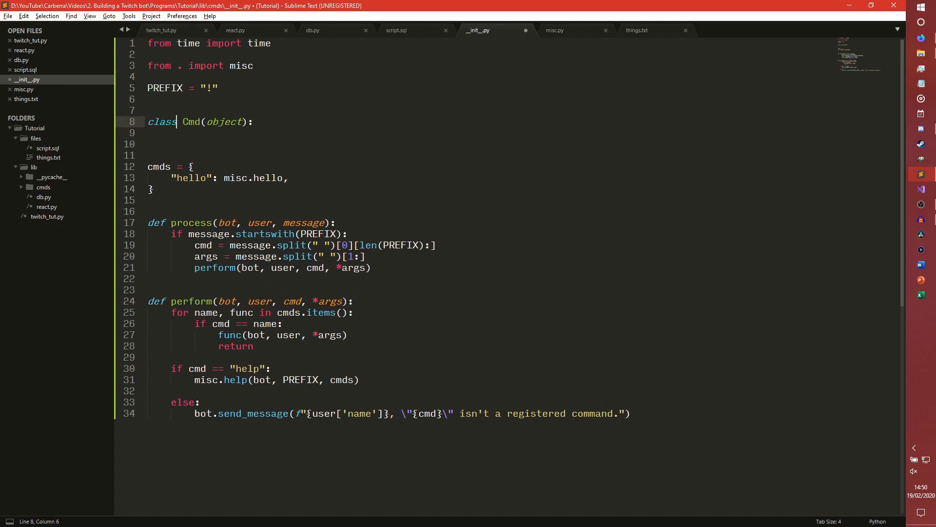
Write the constructor signature __init__(self, callables, func=None, cooldown=0)
double_click(223, 122)
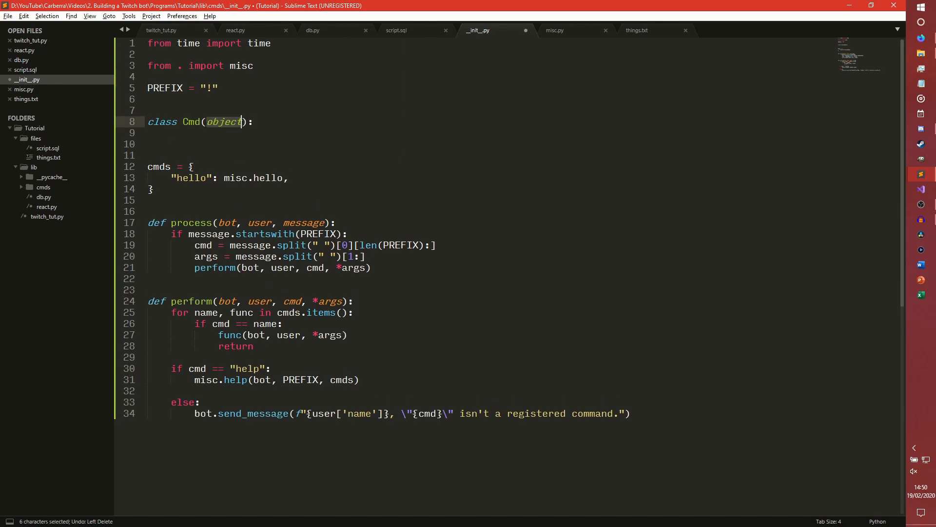
left_click(149, 132)
type("def __init__(self, ")
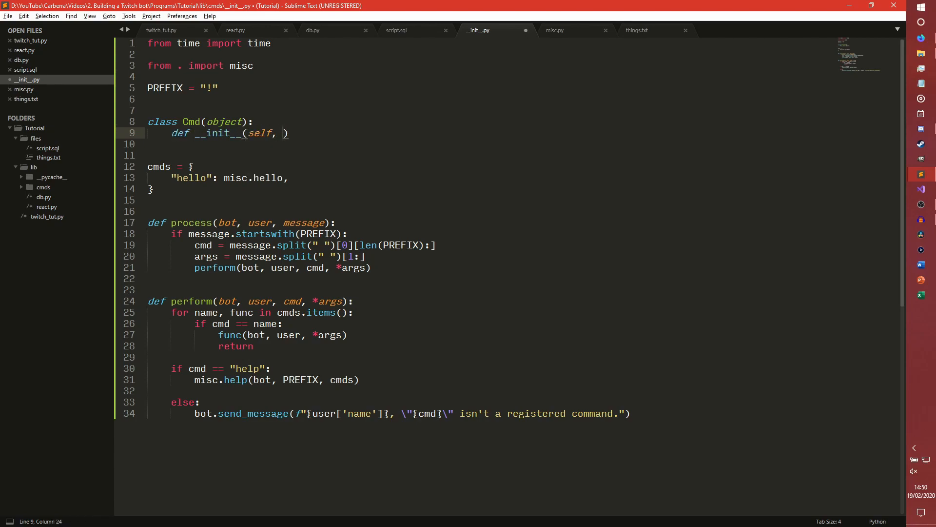
type("callable")
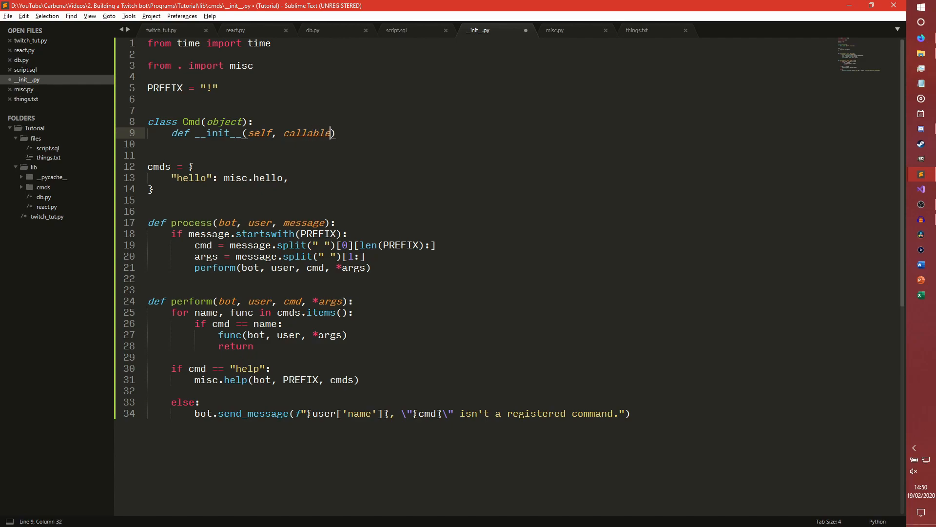
type("s, func=No")
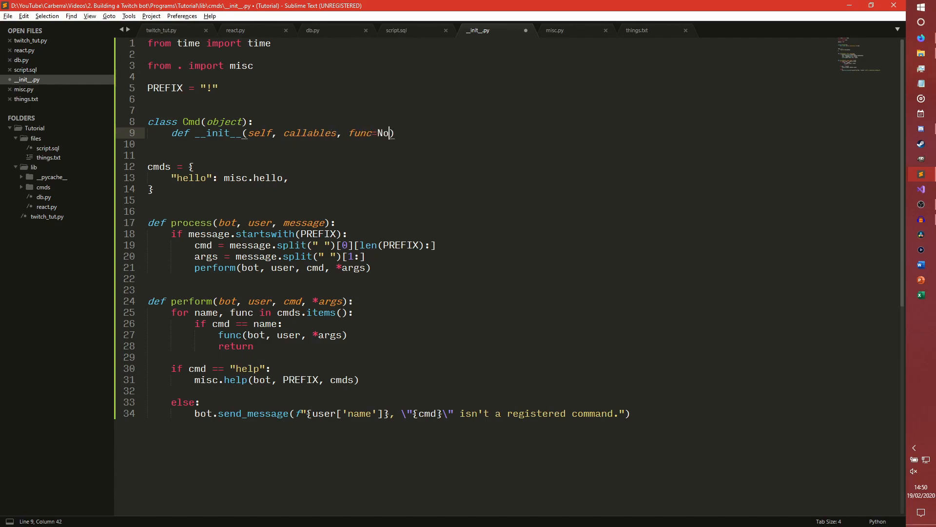
type("ne")
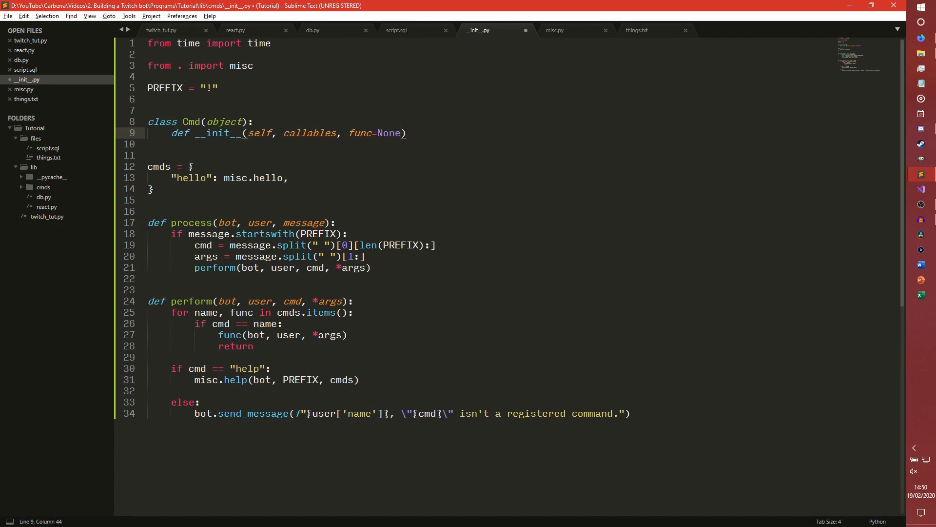
type(", cooldown")
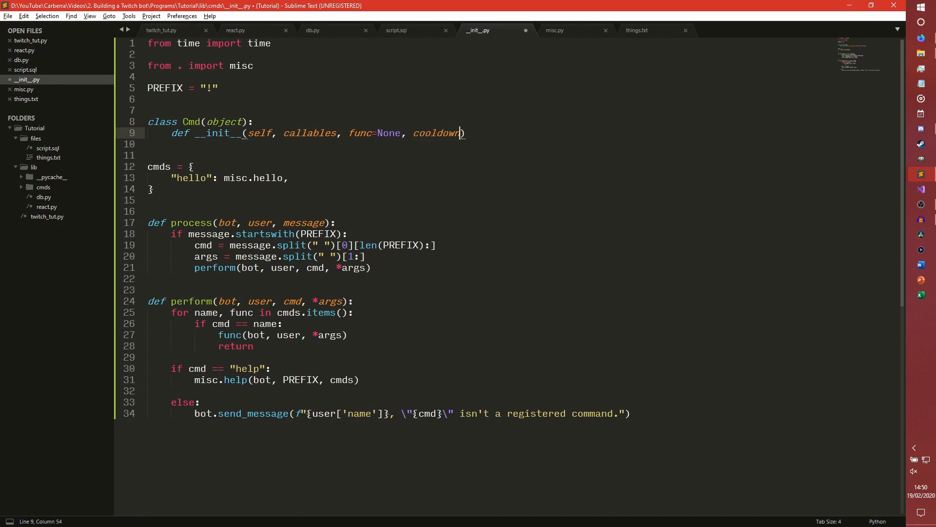
type("=0")
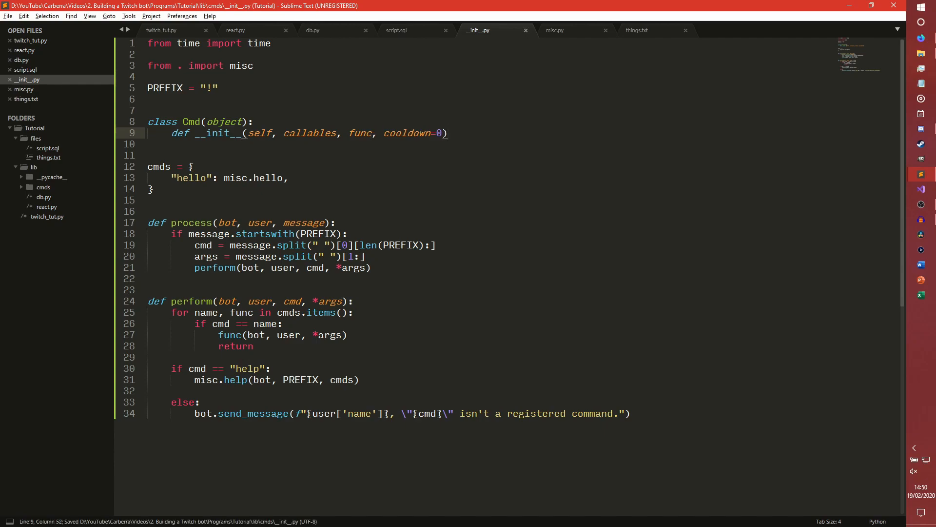
type(":")
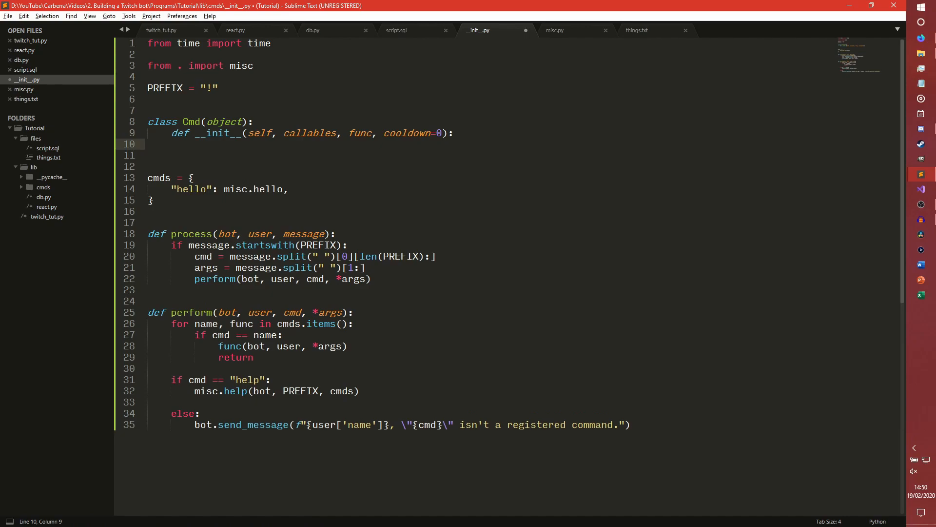
Store self.callables, self.func, self.cooldown and self.next_use = time() in the constructor body
left_click(452, 132)
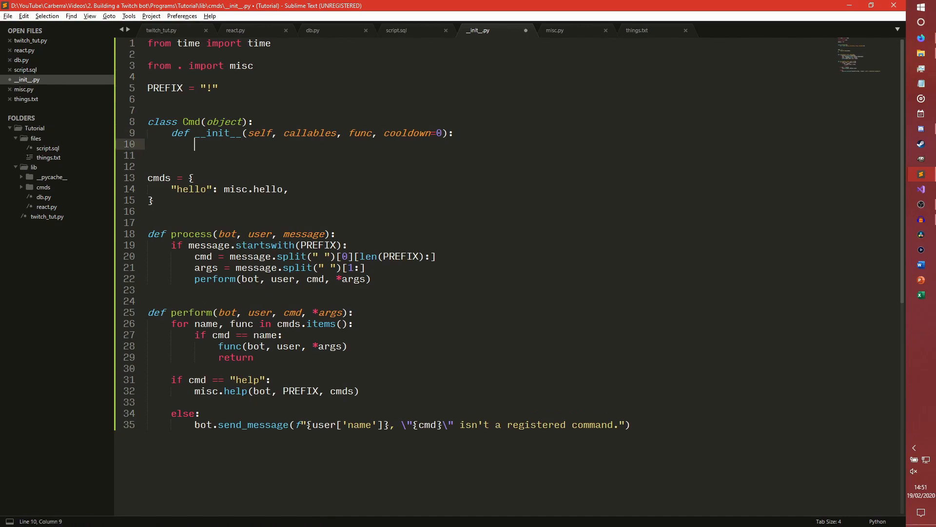
type("self.callables = callable")
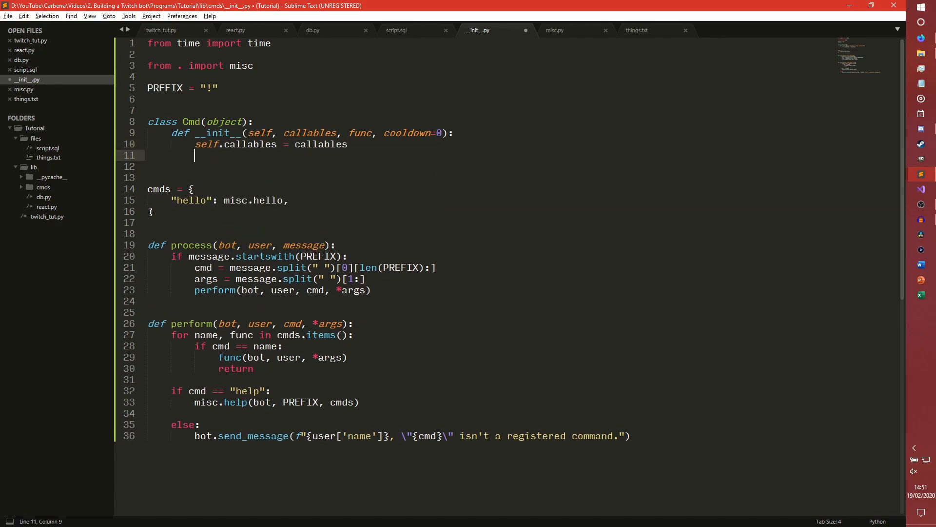
type("self.func = func")
type("self.next_use = time()")
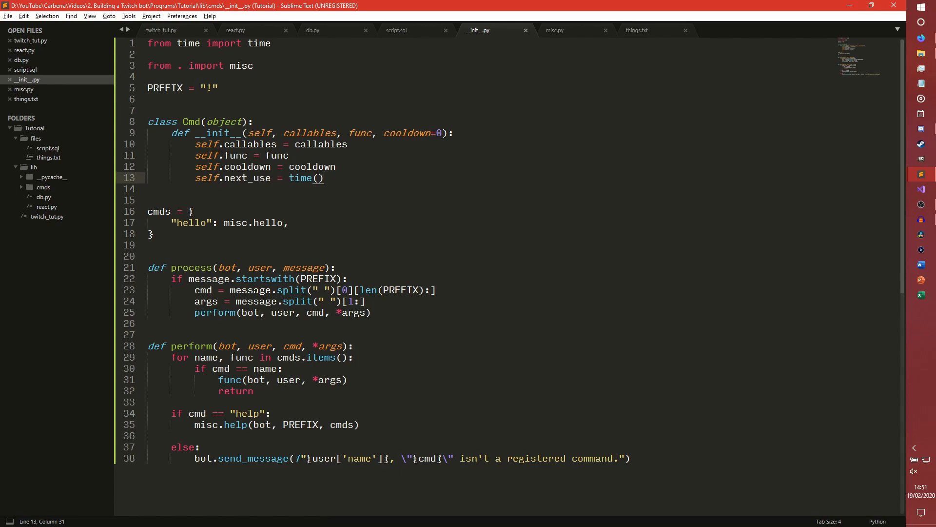
left_click(347, 145)
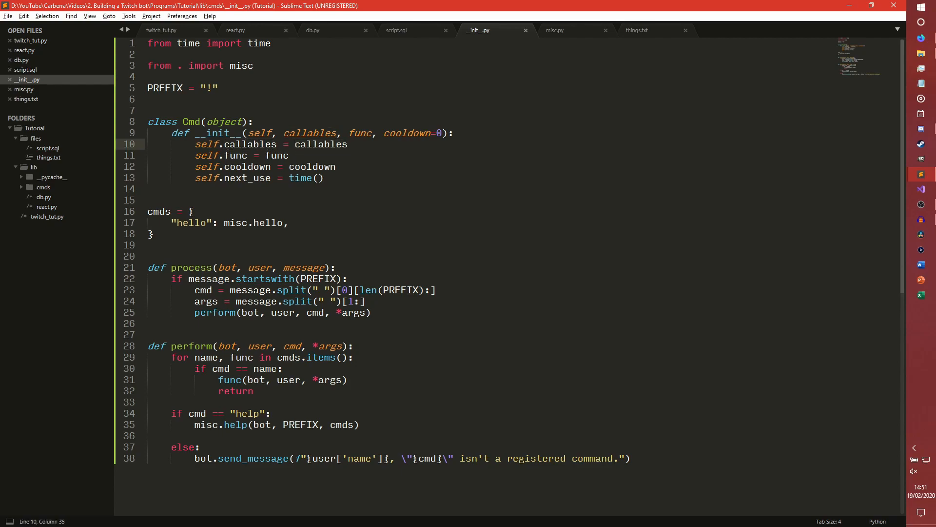
double_click(276, 155)
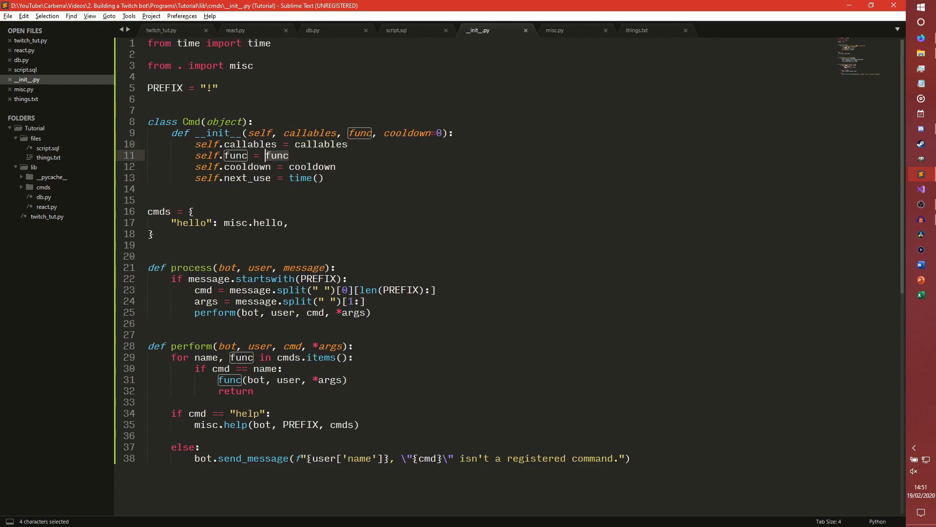
left_click(302, 167)
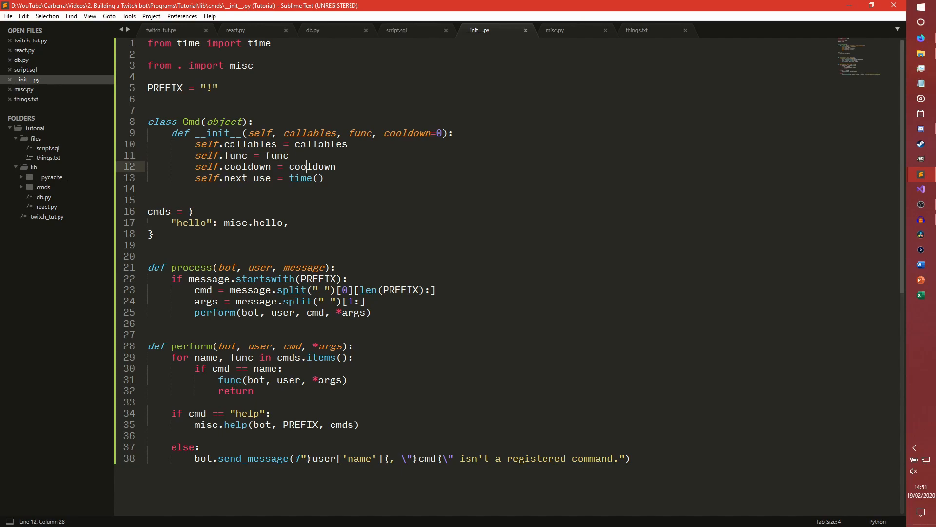
left_click(324, 177)
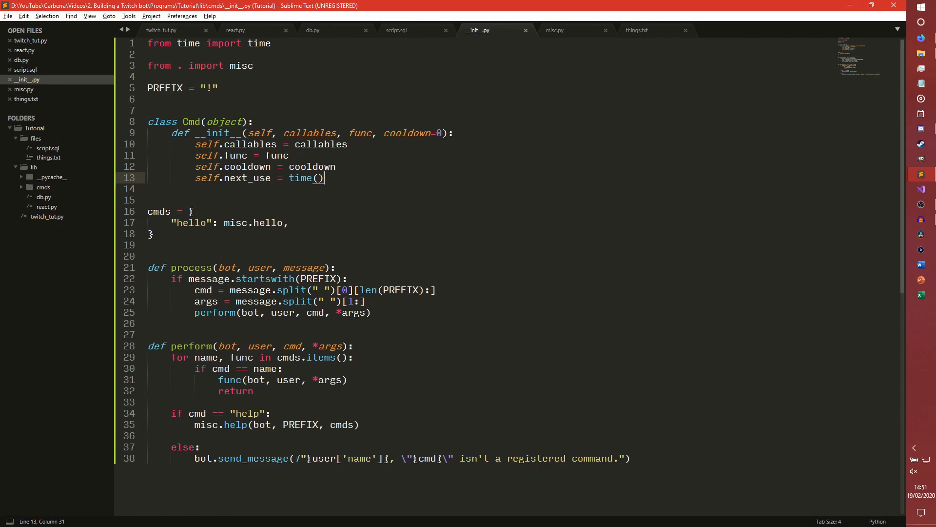
left_click_drag(323, 178, 218, 178)
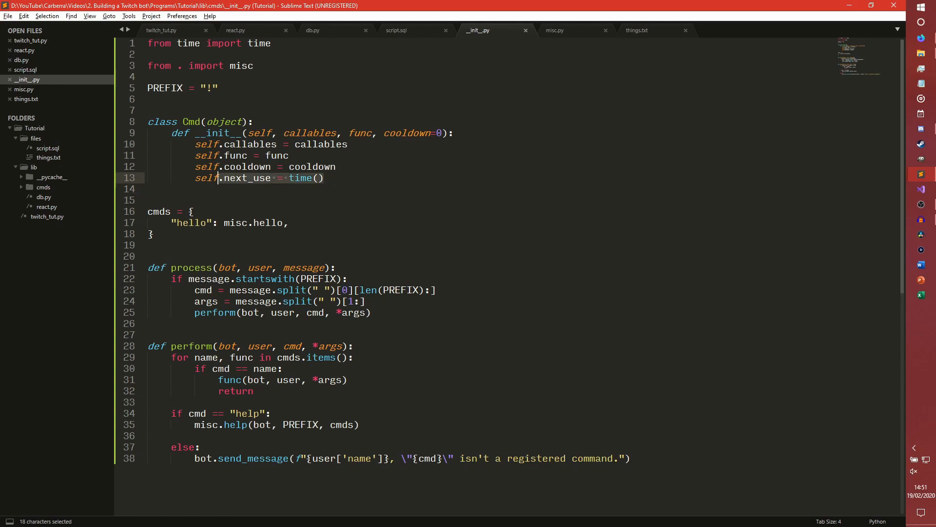
left_click(324, 177)
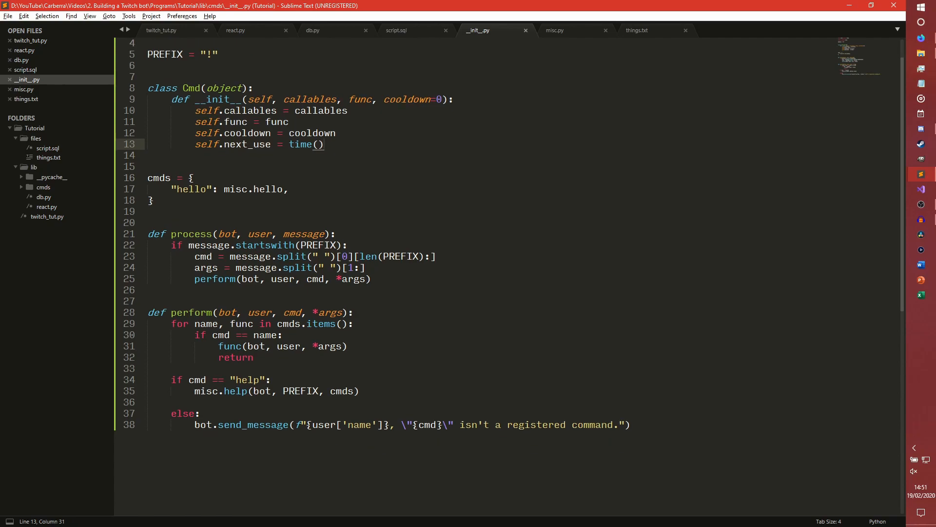
Comment out the old cmds dictionary and start a new cmds list
left_click(151, 200)
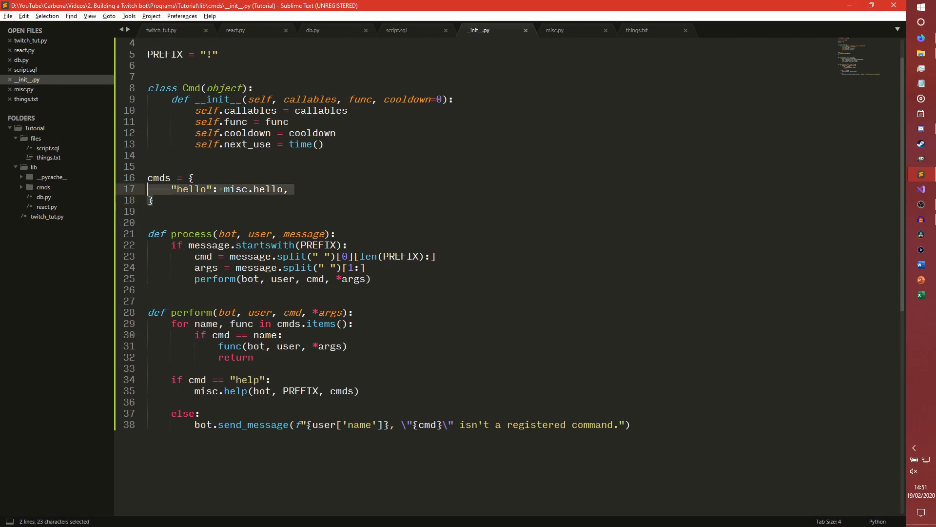
key("ctrl+/")
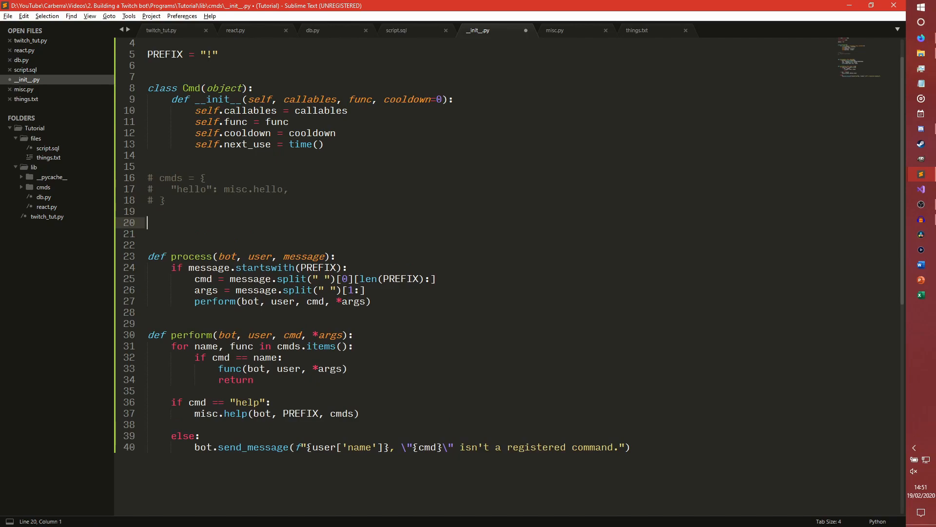
type("cmds")
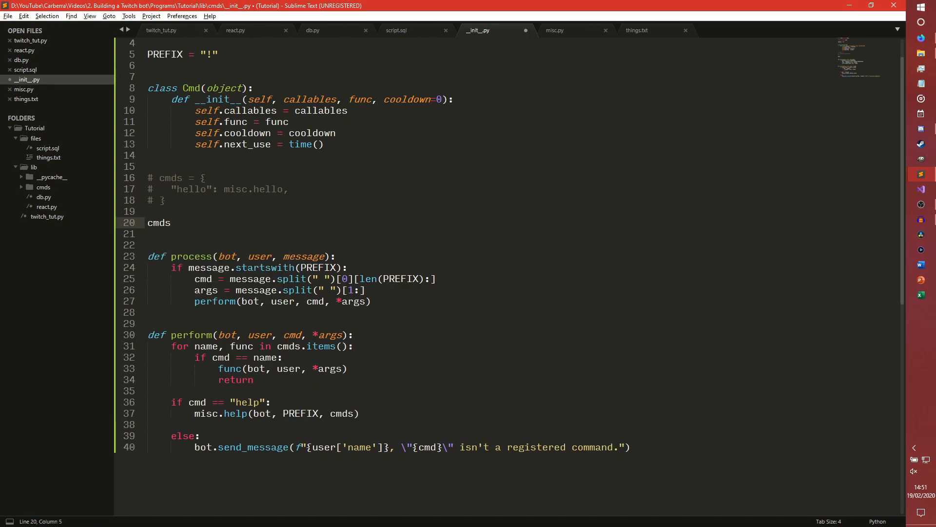
type("= [")
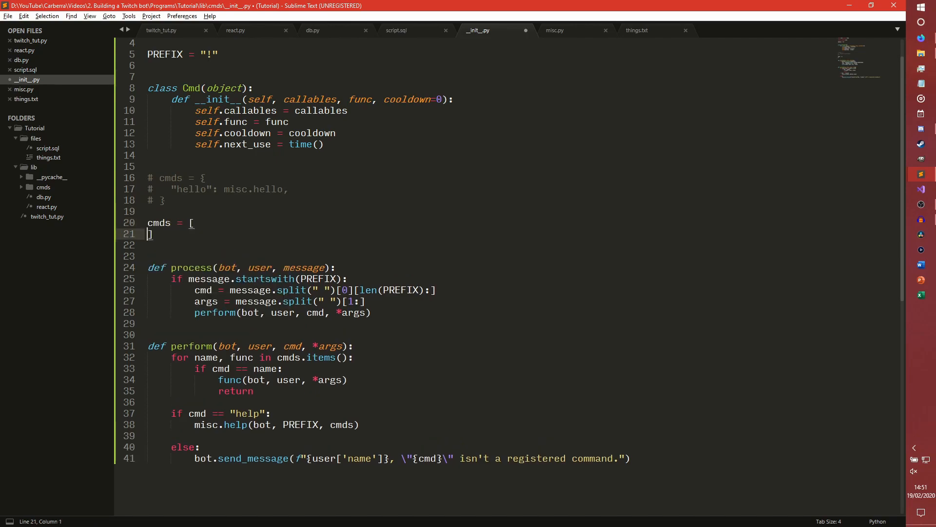
key("enter")
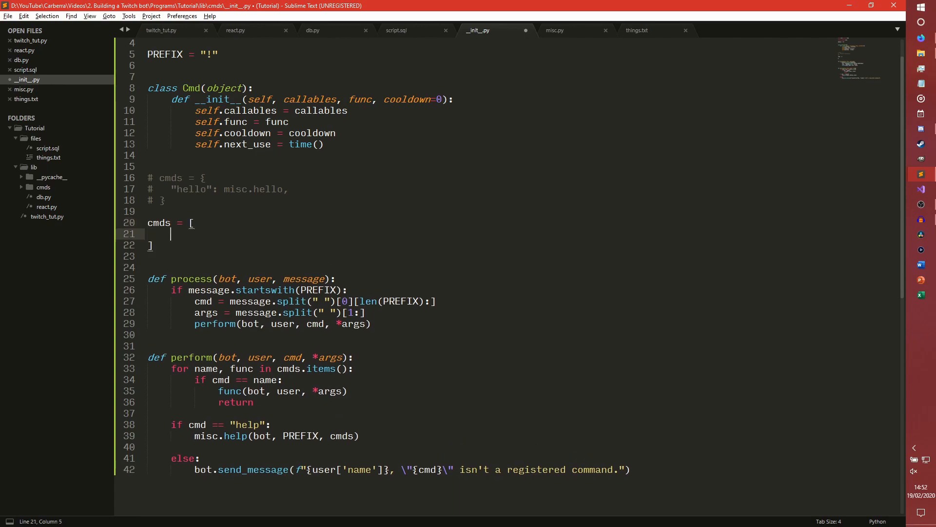
Add Cmd(["hello", "hi", "hey"], misc.hello, cooldown=15) to the list and save the module
type("Cmd(")
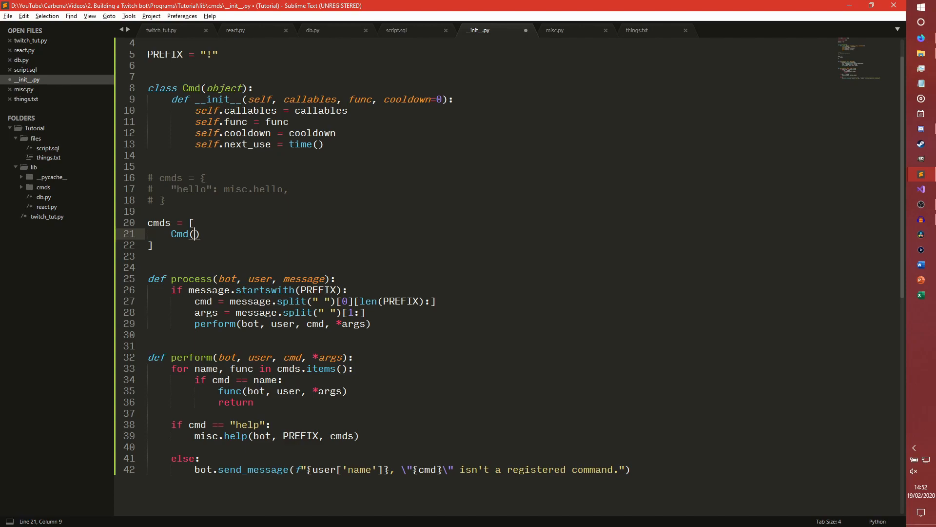
type("[")
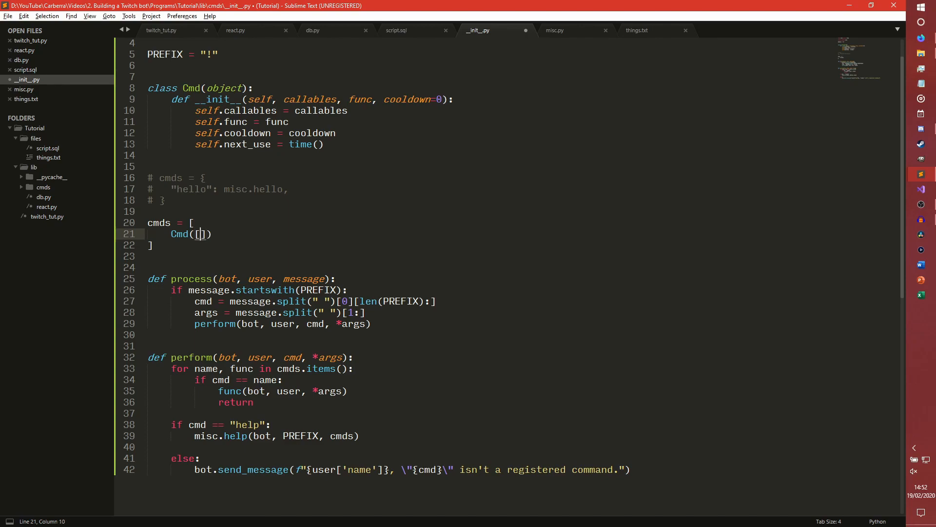
type("\"hello\", \"hi\", \"")
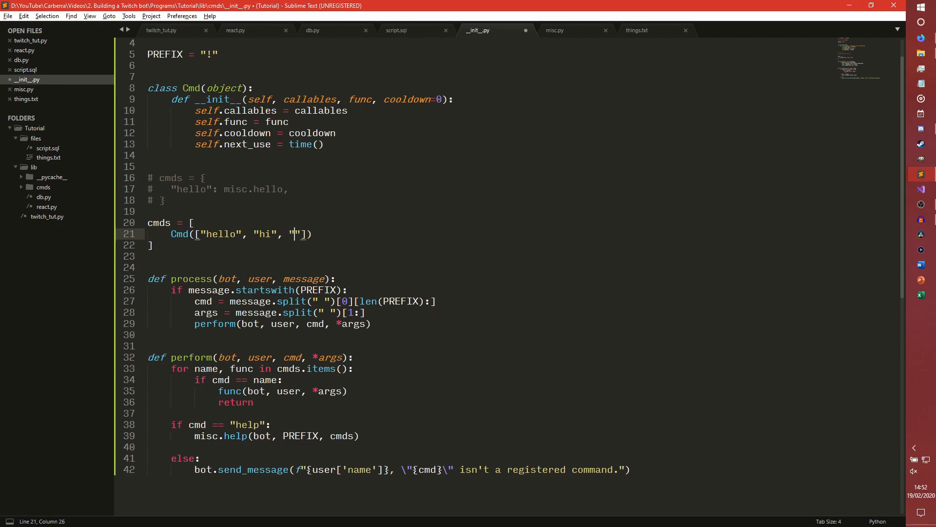
type("hey")
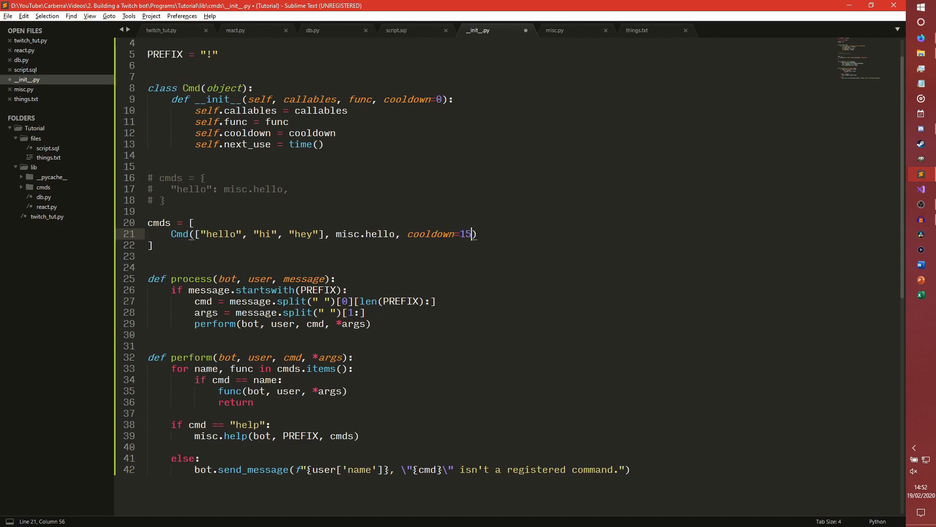
key("ctrl+s")
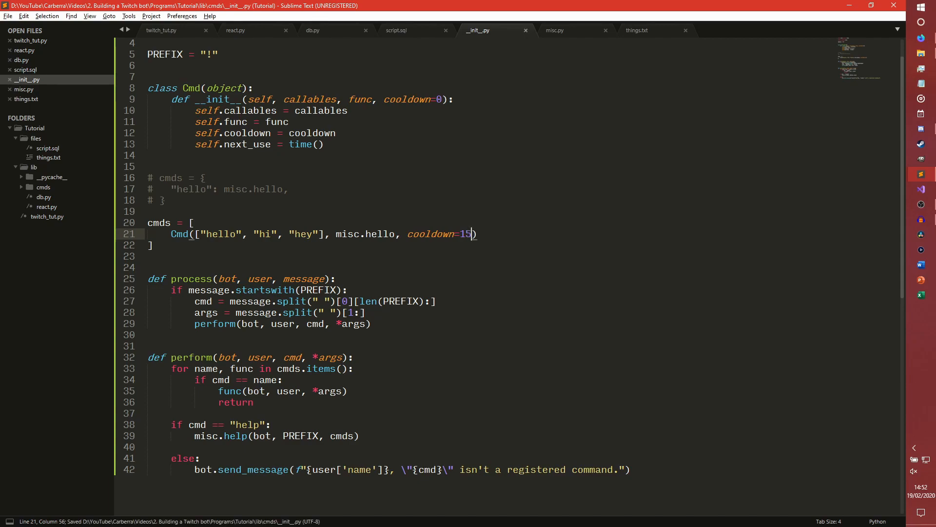
type(",")
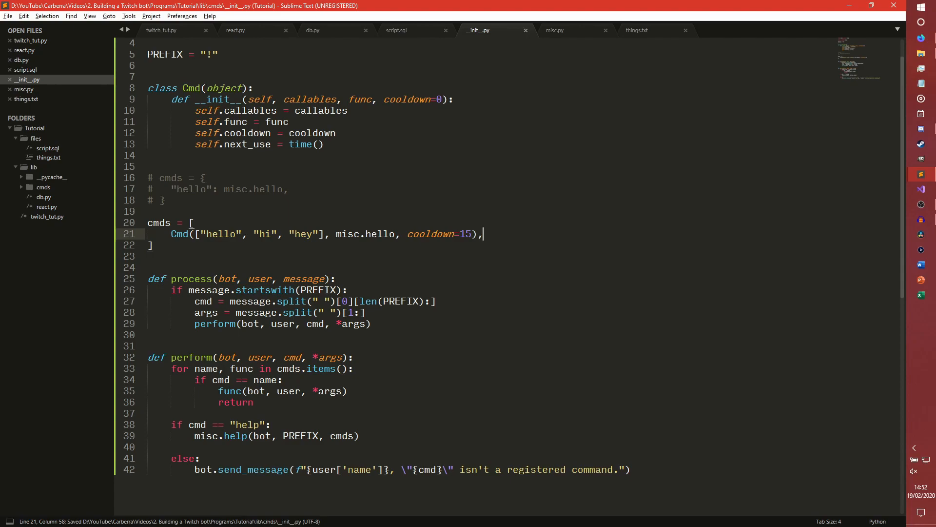
Replace perform's body with an if routing help/commands/cmds to misc.help(bot, PREFIX, cmds) plus an else
scroll("down", 3)
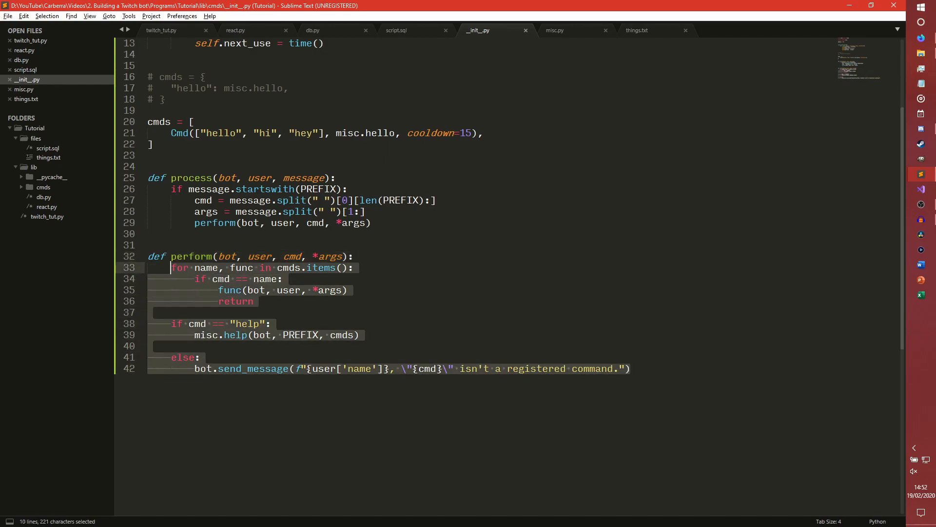
key("Delete")
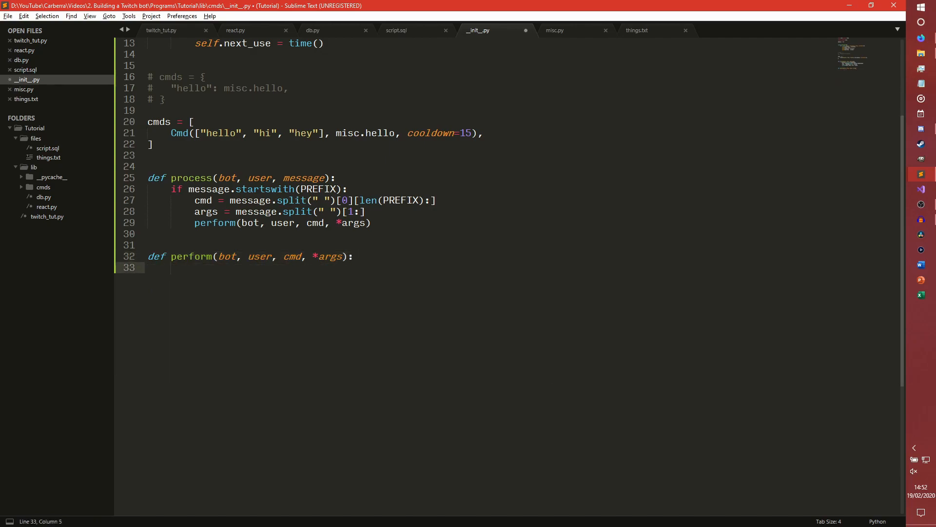
type("if call in")
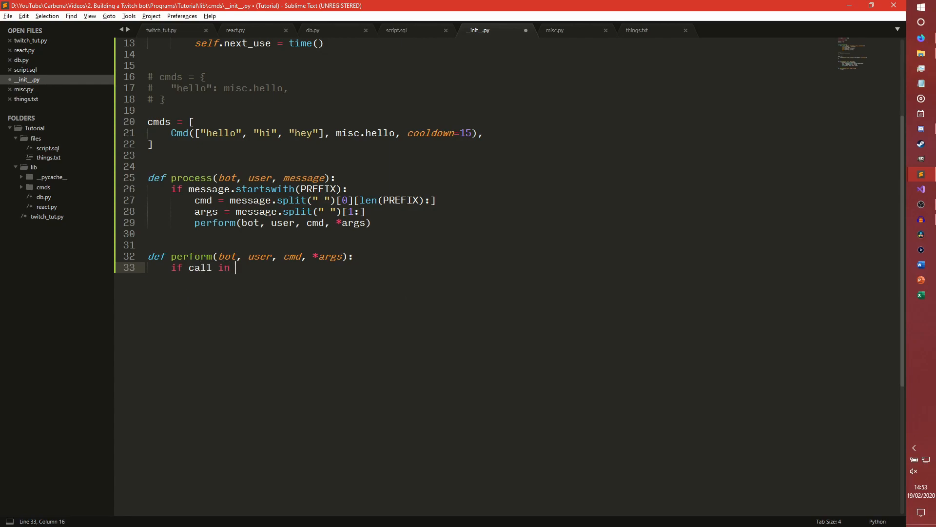
type("(\"h\")")
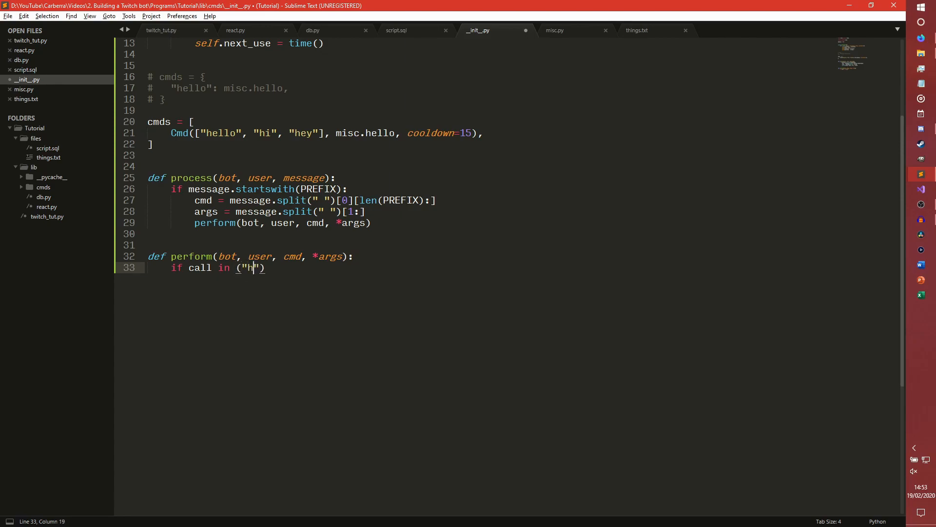
type("elp\", \"commands\", \"cmds")
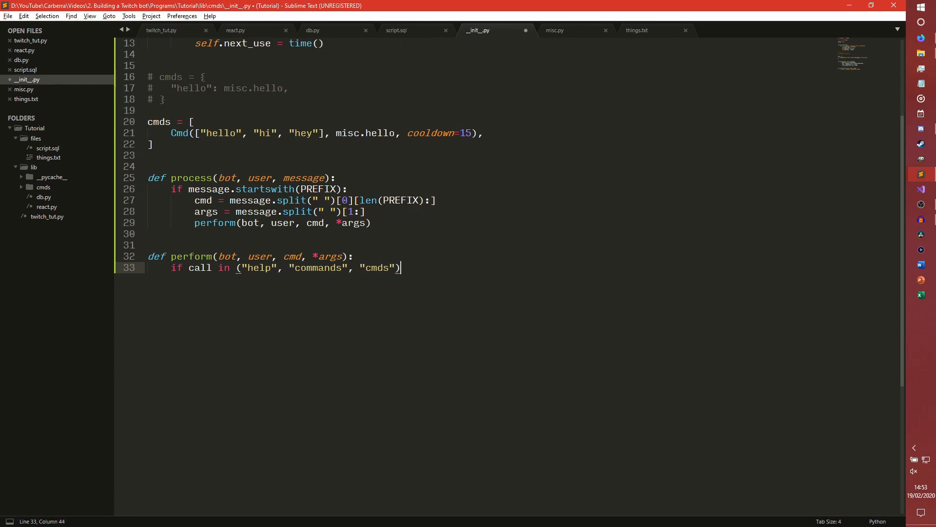
type("m")
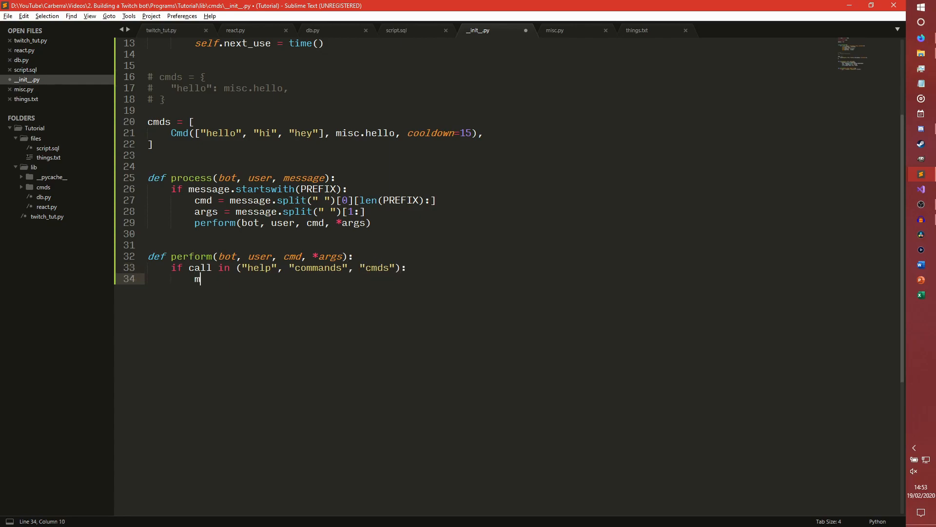
type("isc.help()")
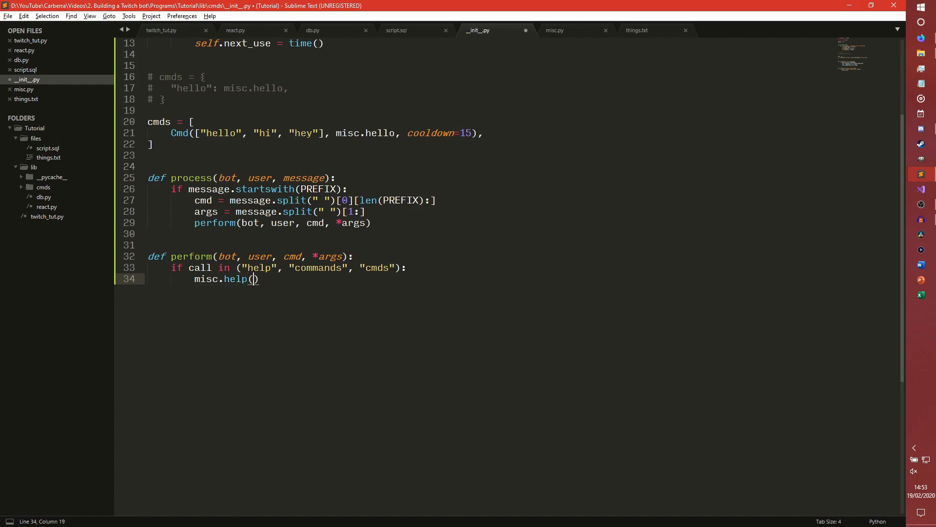
type("bot, PREFIX")
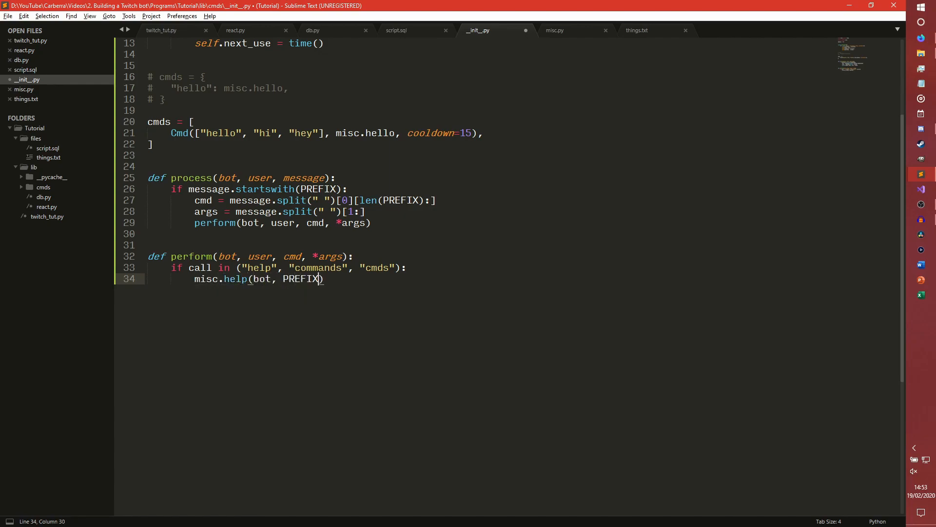
type(", cmds")
type("else:")
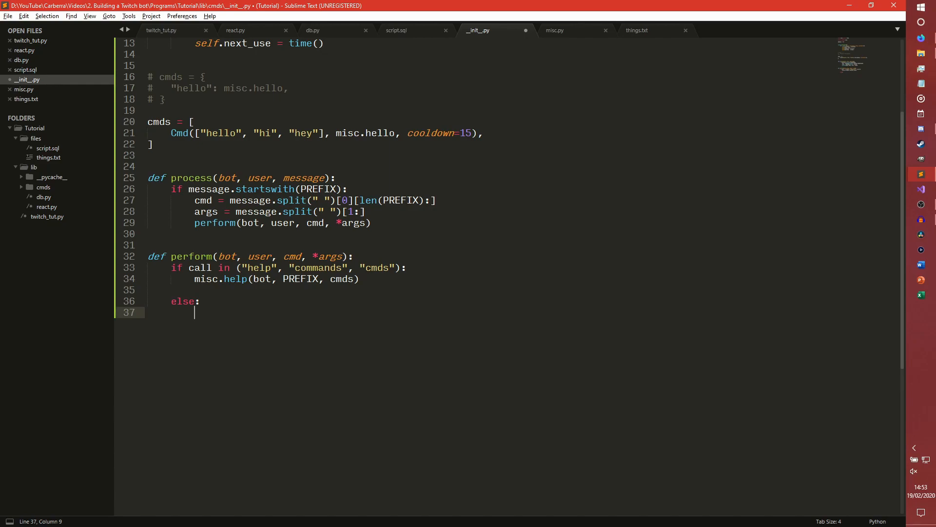
key("Backspace")
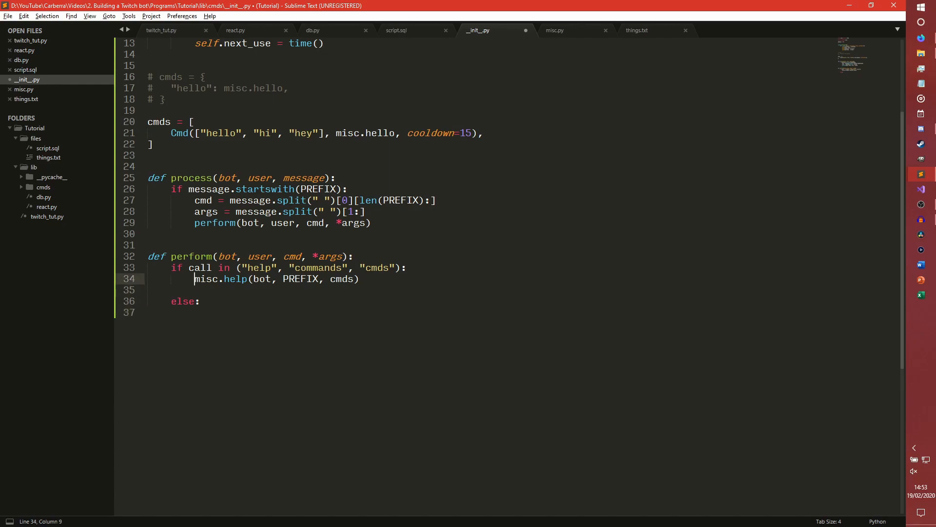
Rename perform's cmd parameter to call
double_click(291, 256)
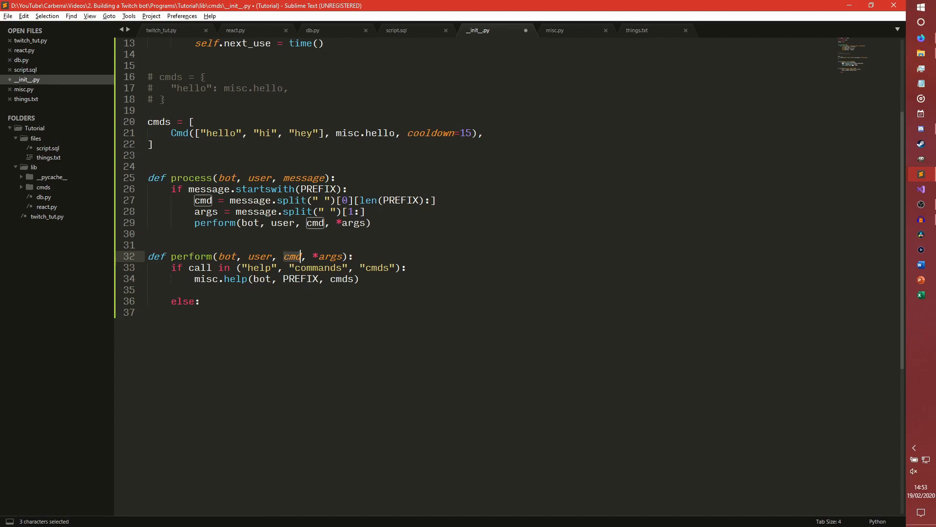
type("call")
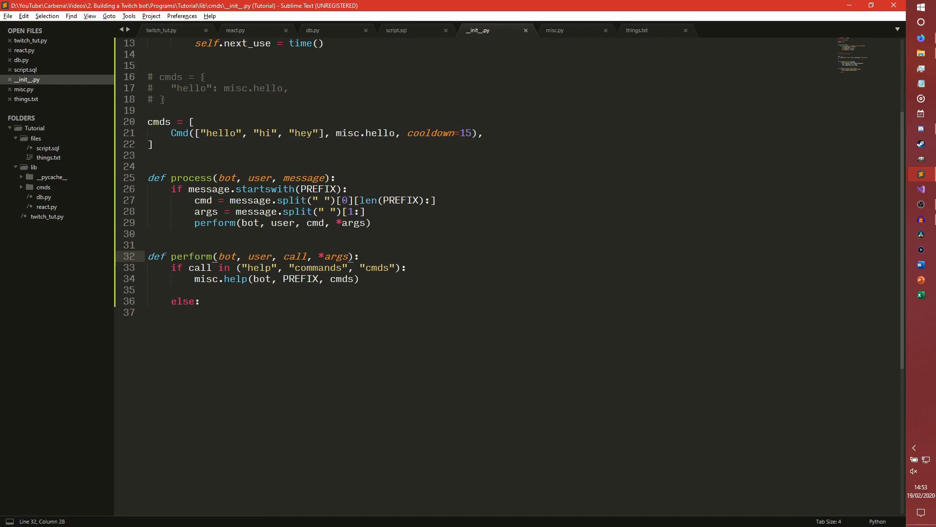
scroll("up", 3)
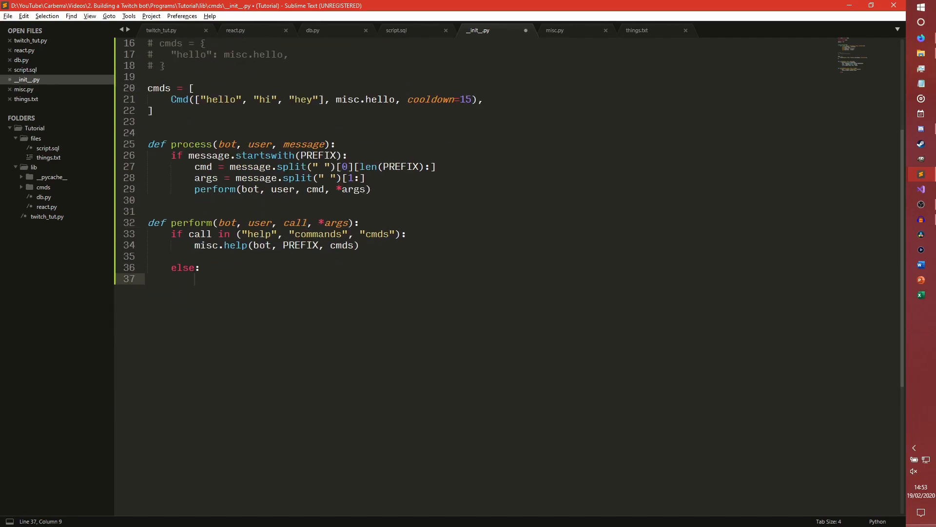
Loop for cmd in cmds and check time() > cmd.next_use for a matching command
type("for")
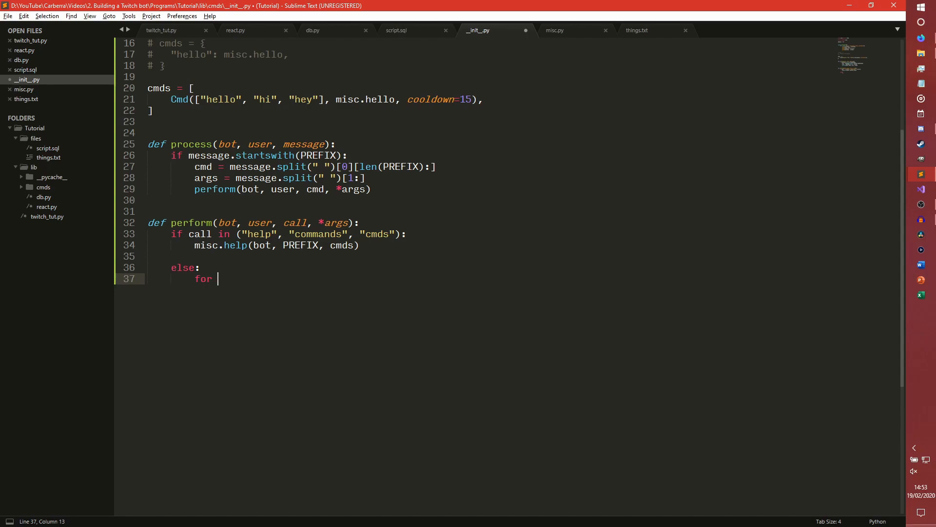
type("cmd in cmds")
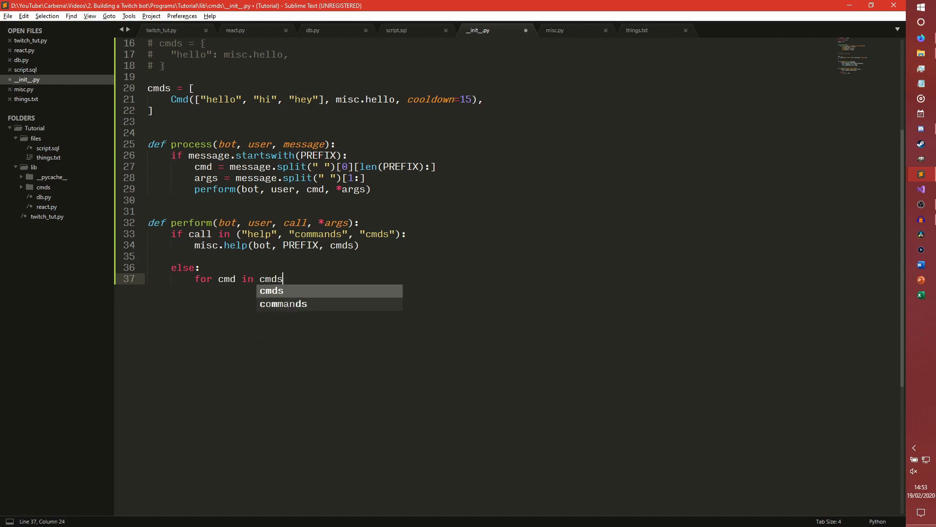
type(":")
type("if call in cmd.callables:")
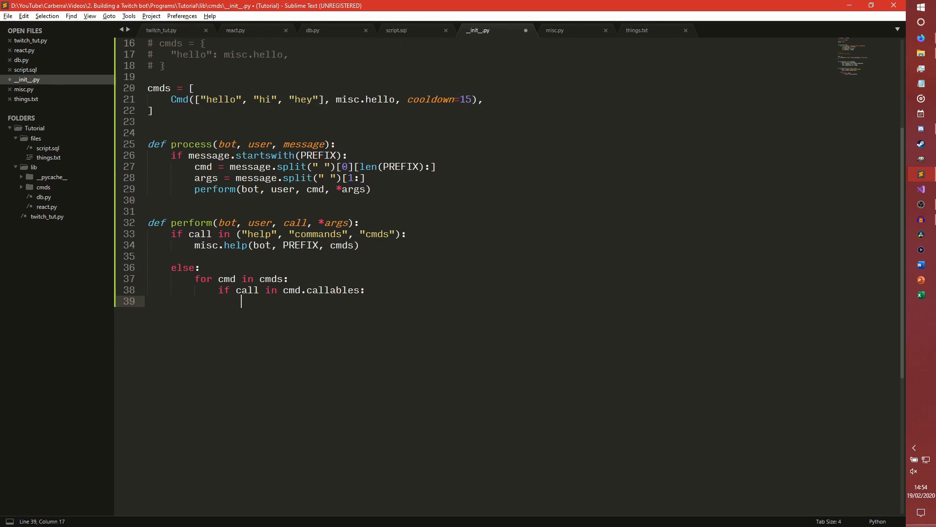
type("if time()")
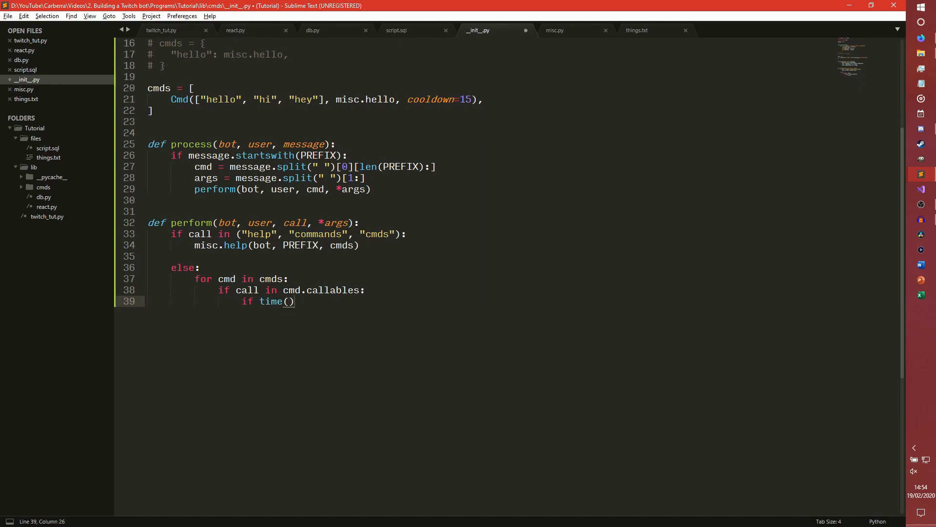
type(">")
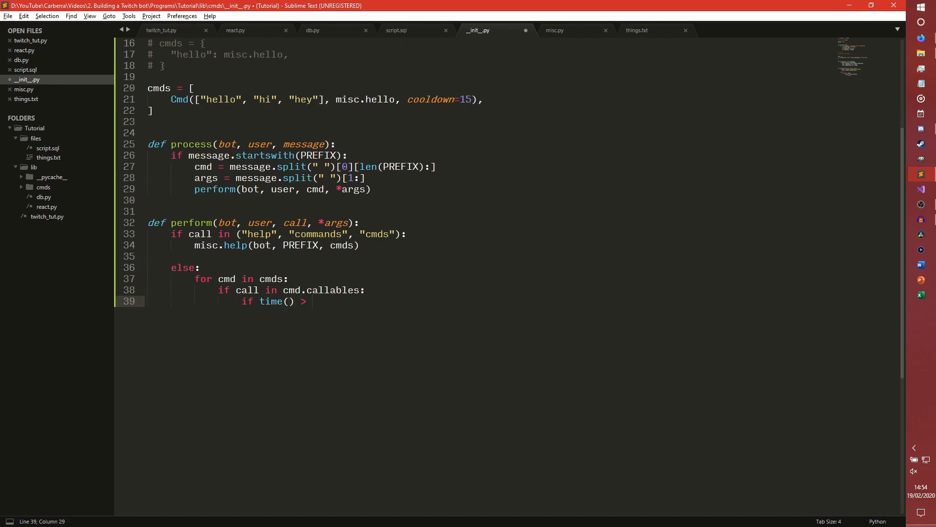
type("cmd.next_use:")
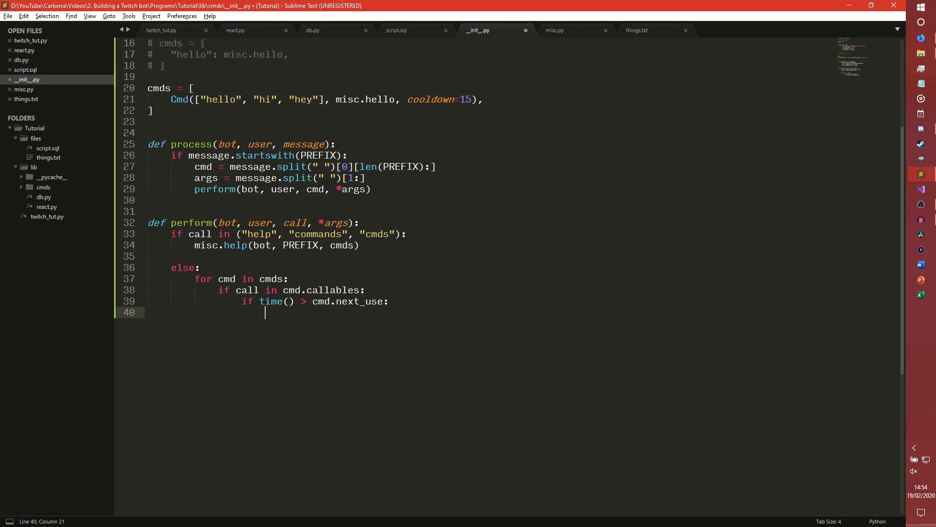
Call cmd.func(bot, user, *args) and set cmd.next_use = time() + cmd.cooldown
type("cmd")
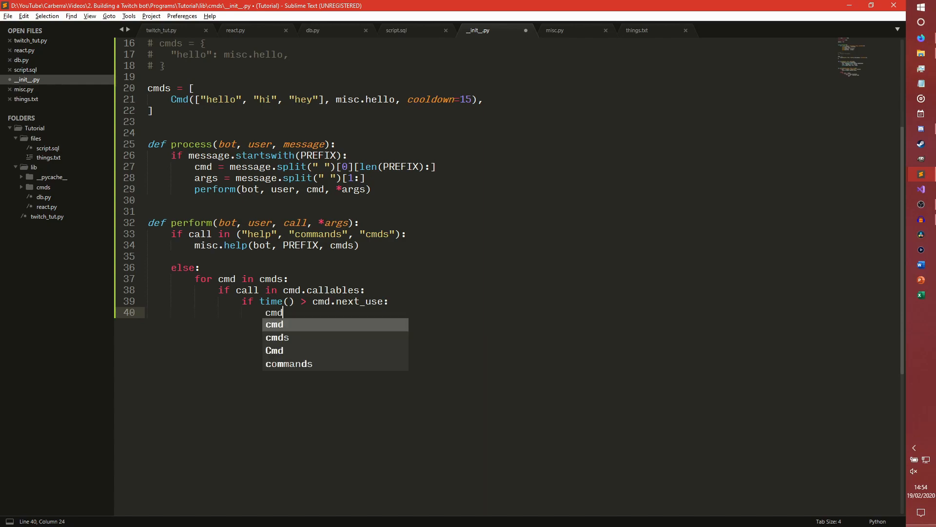
type(".")
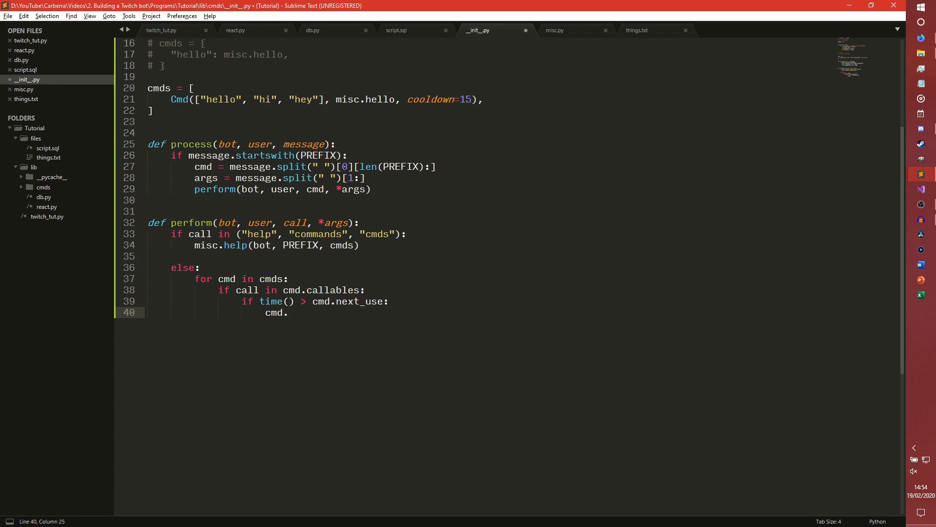
type("func()")
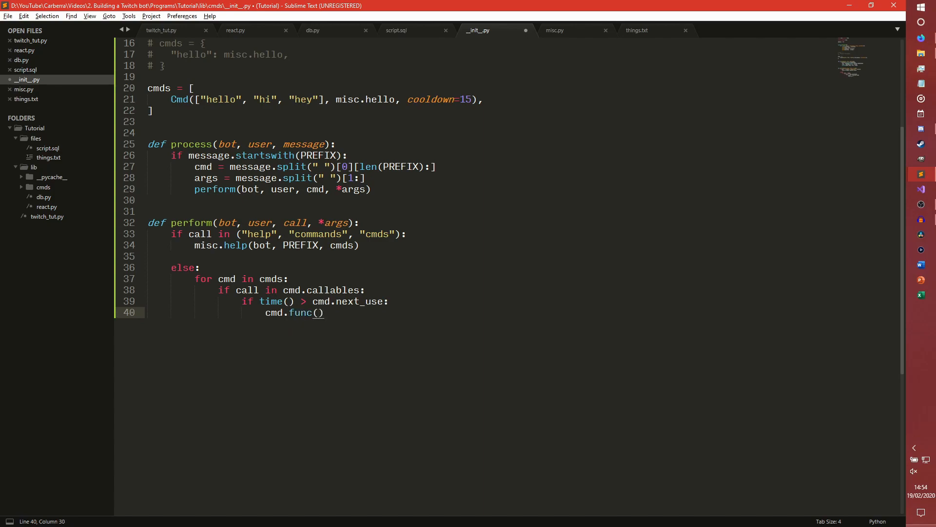
type("bot, user ,*args")
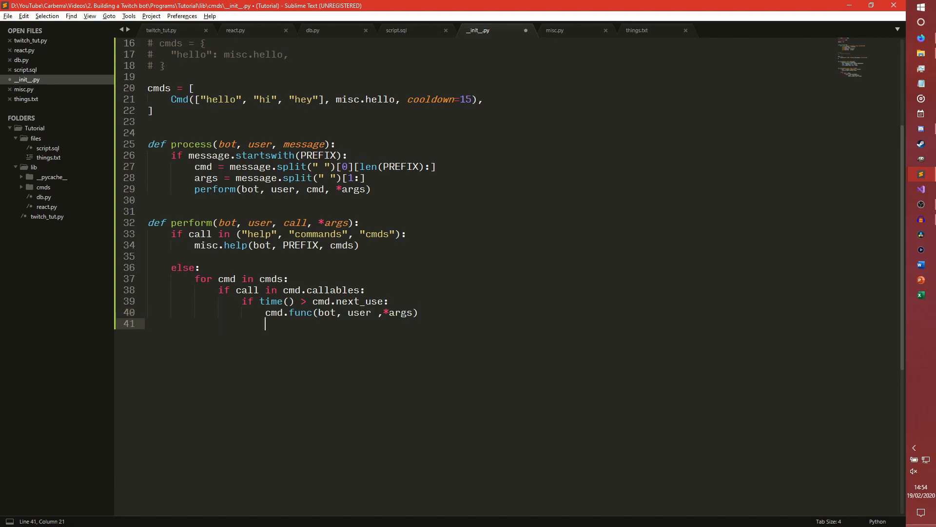
type("cmd.next_use")
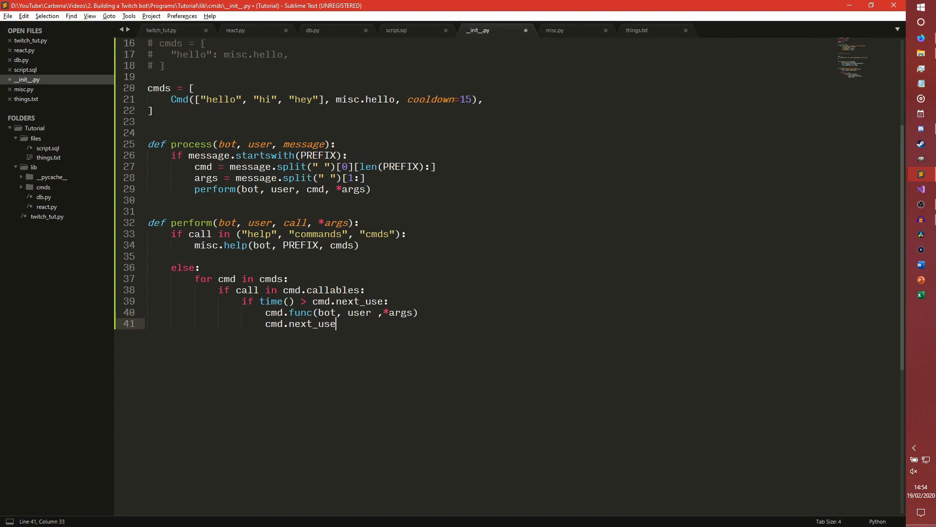
type("= time()")
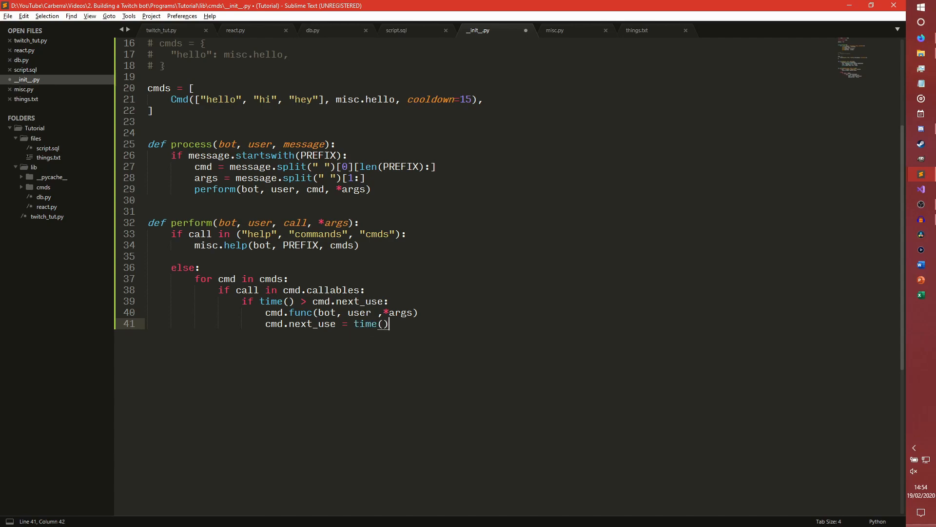
type("+ cmd")
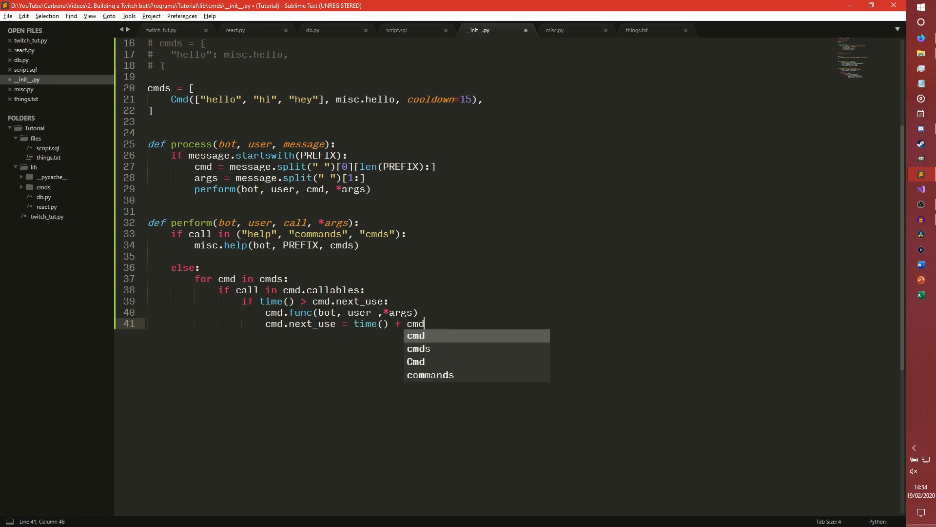
type(".cool")
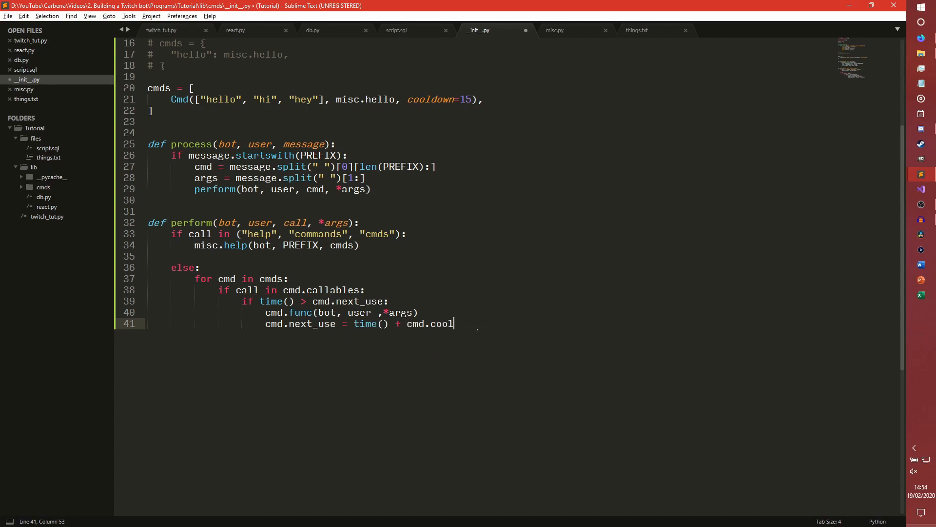
type("down")
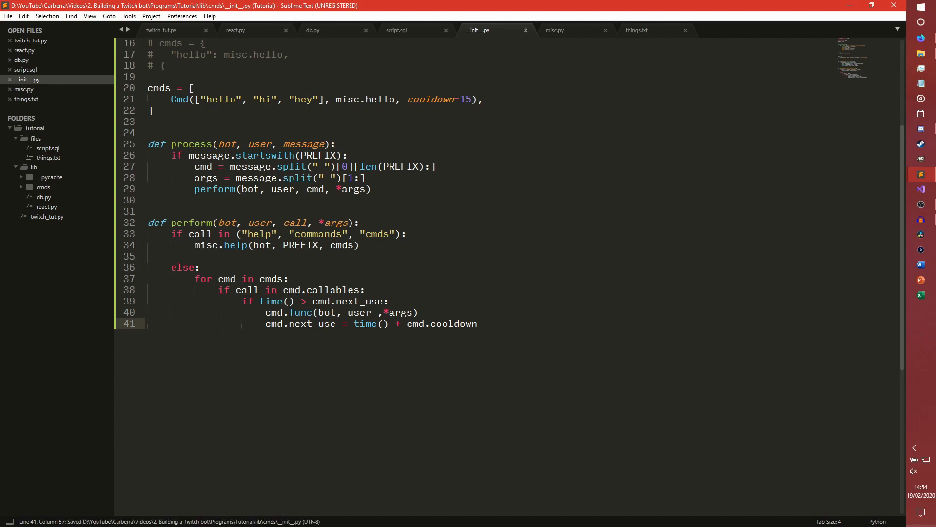
key("enter")
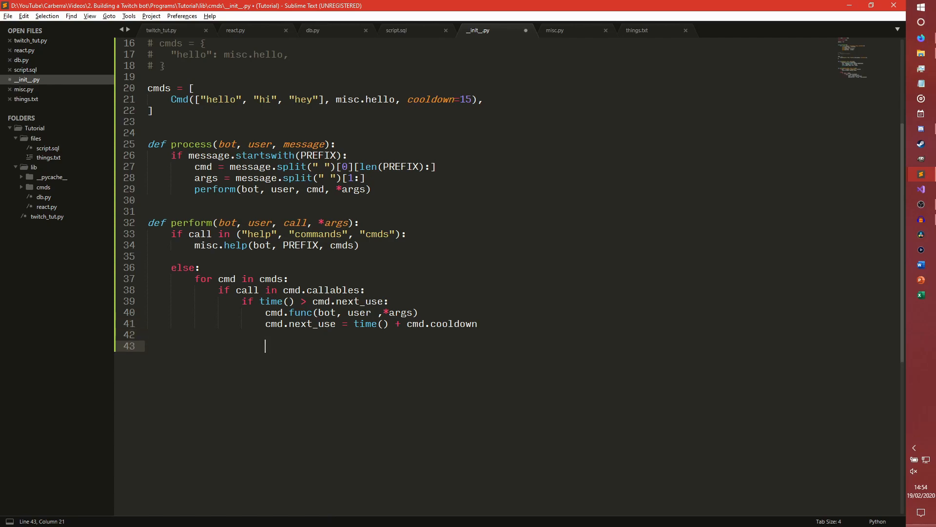
Add an else sending bot.send_message(f"Cooldown still in effect. Try again in ... seconds.")
type("else:")
type("bot.")
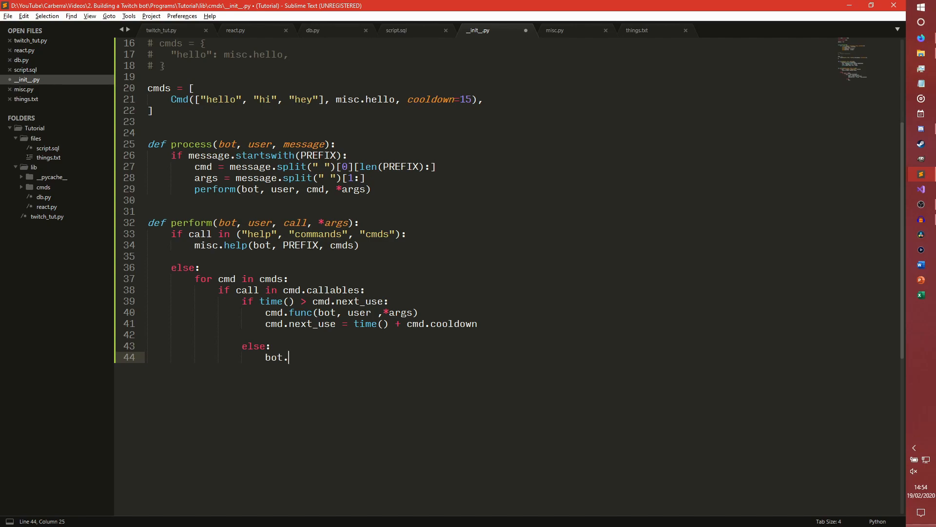
type("sened")
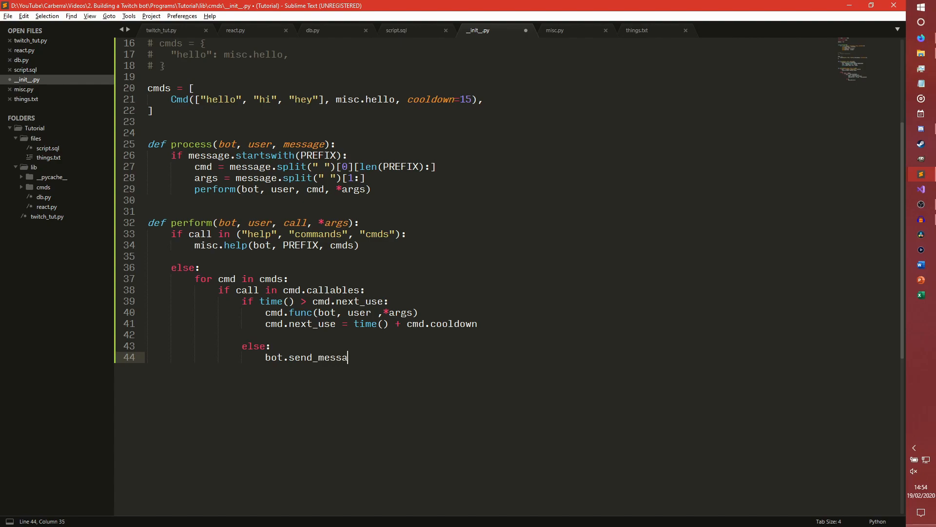
type("ge()")
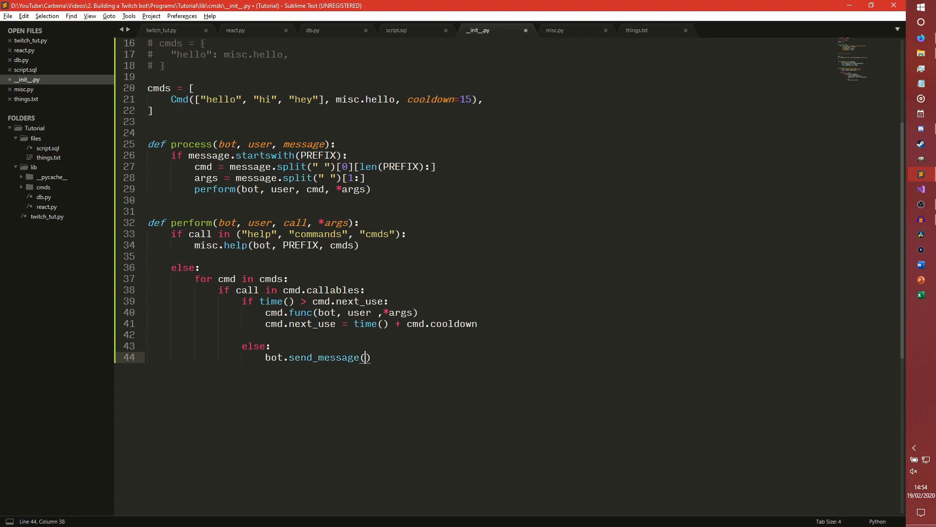
type("f\"Cooldown still in e")
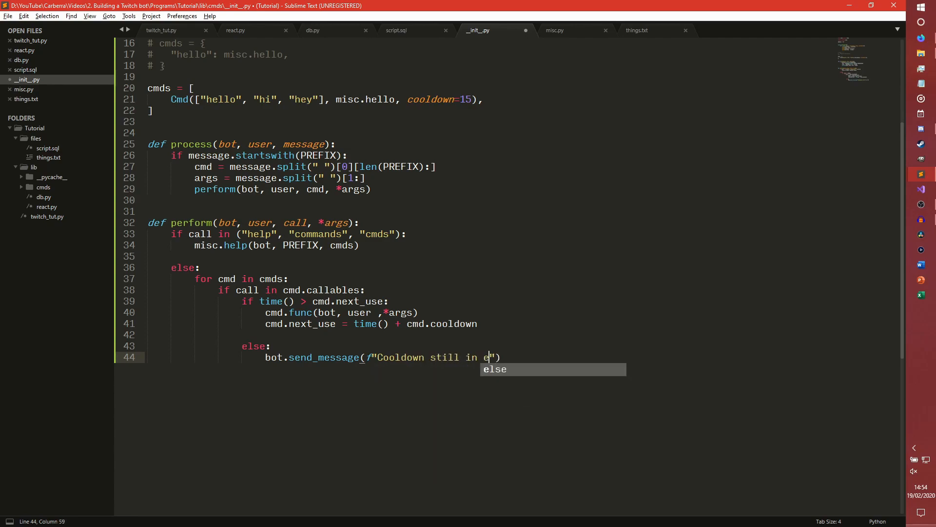
type("ffect. Ty")
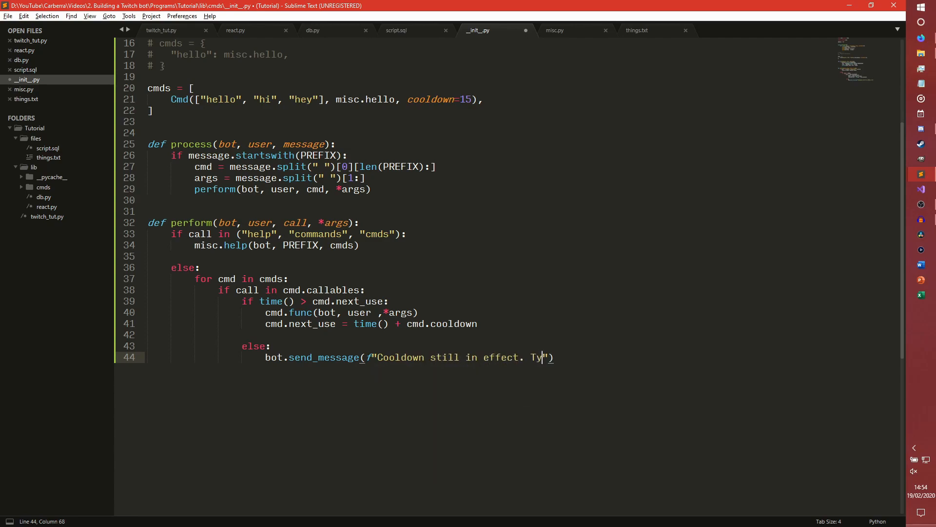
type("r")
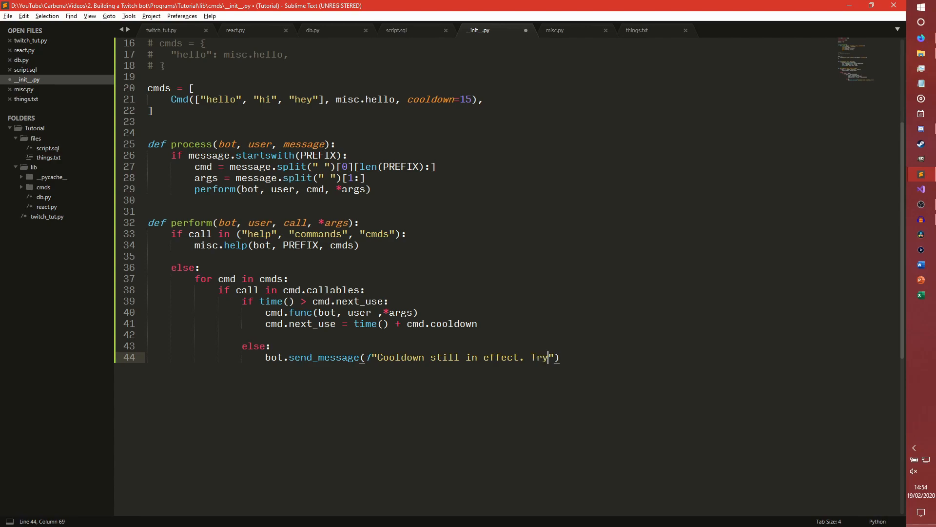
type("again in {cmd.next_use-time():,.0f} seconds.")
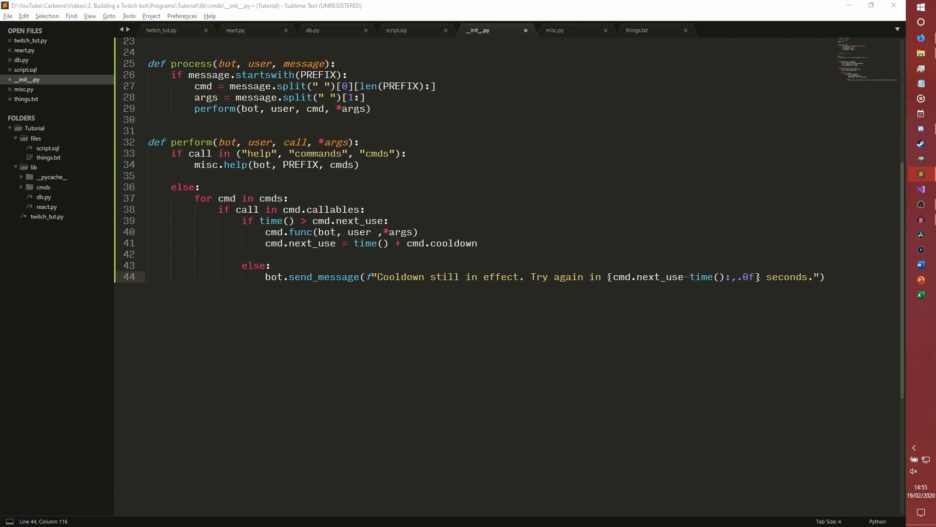
type("return")
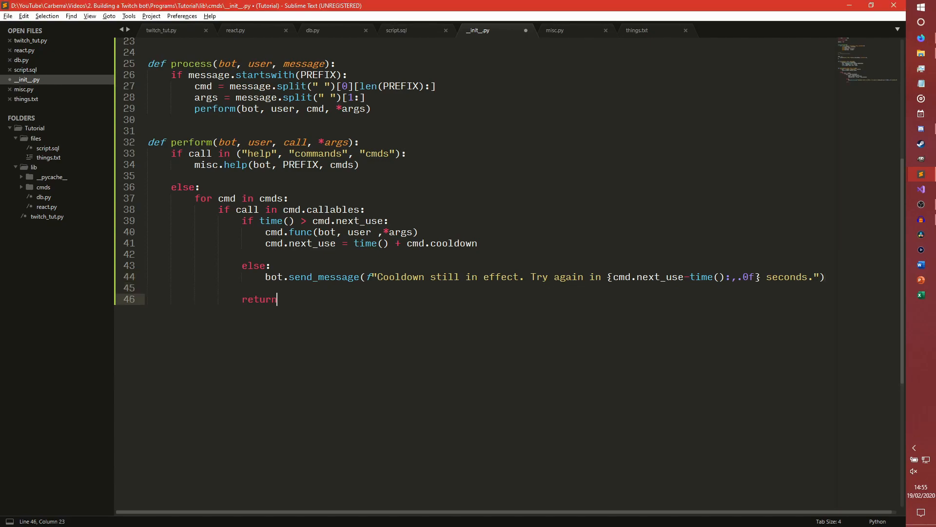
key("Enter")
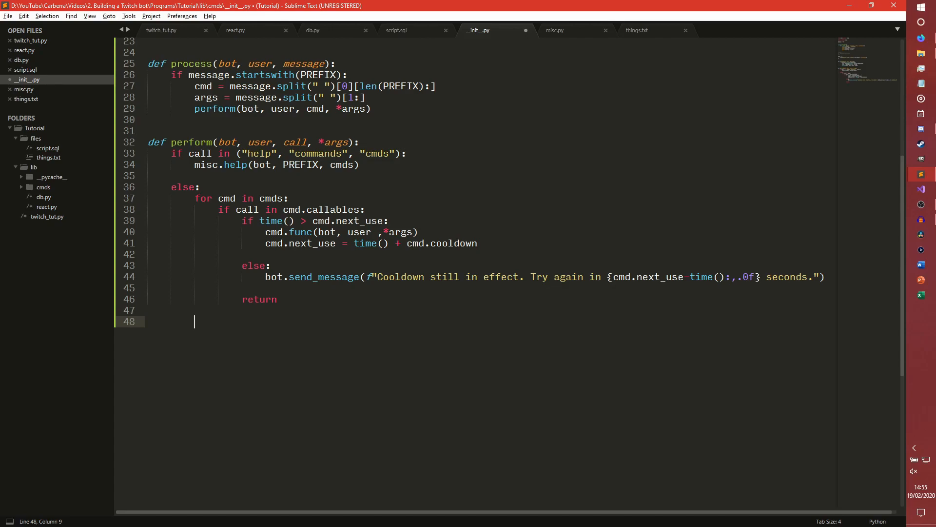
type("bot.send_message(f\"")
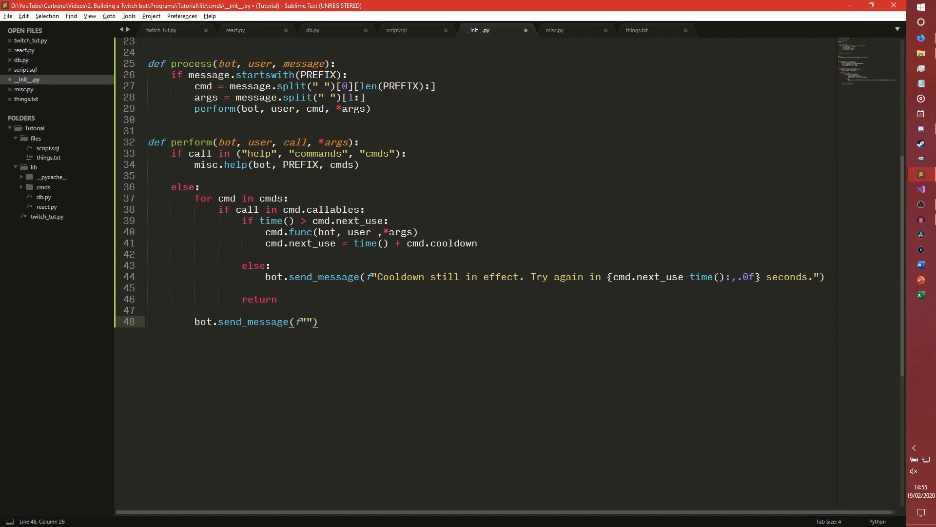
type("{}")
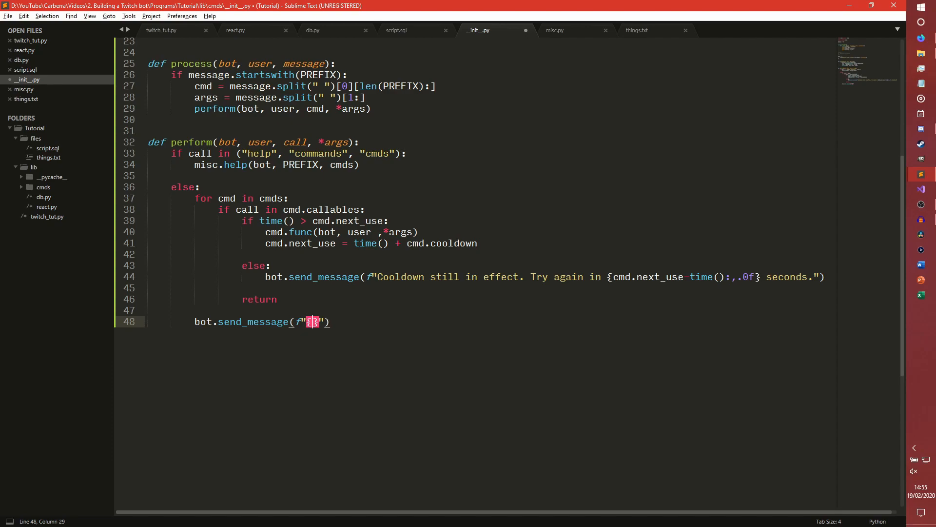
type("user['name")
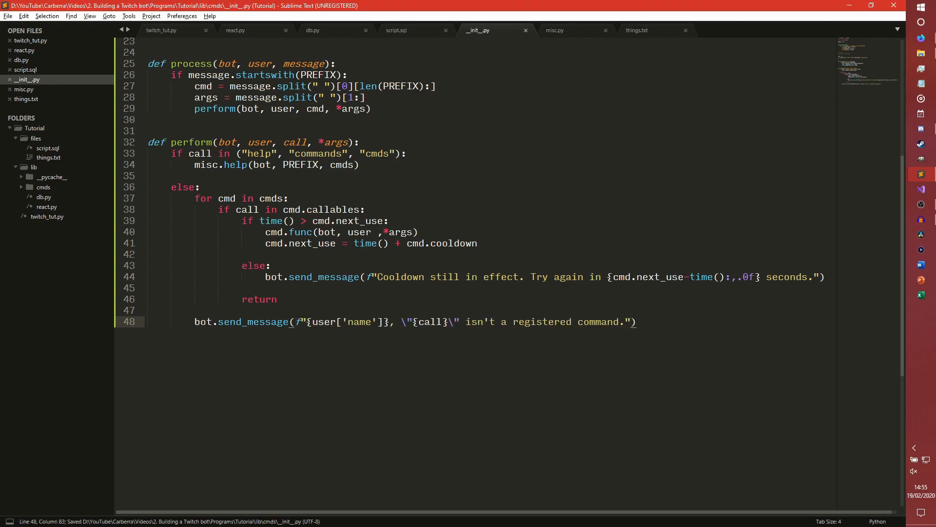
scroll("up", 3)
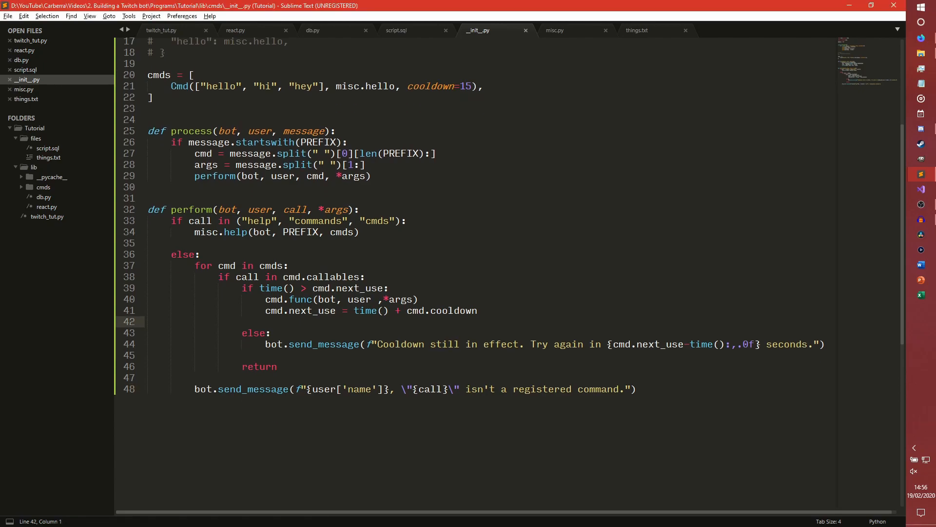
left_click(149, 119)
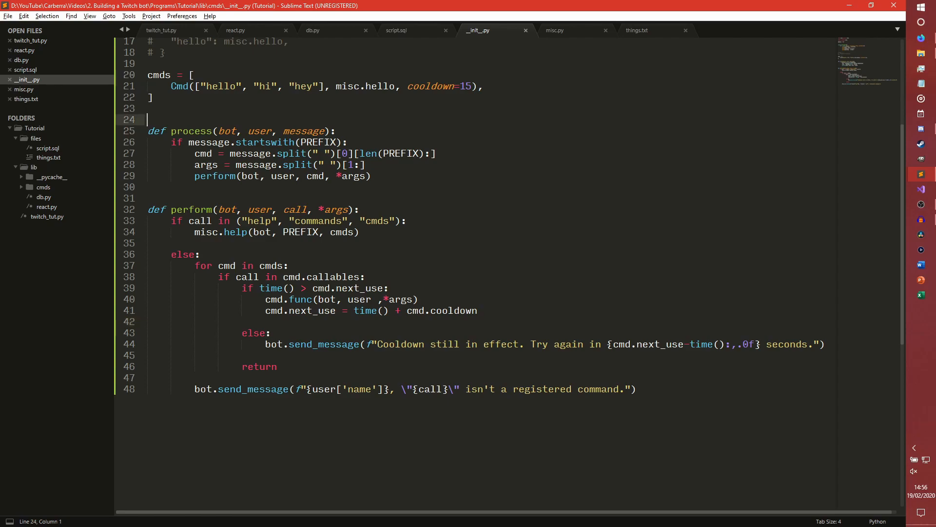
left_click(161, 30)
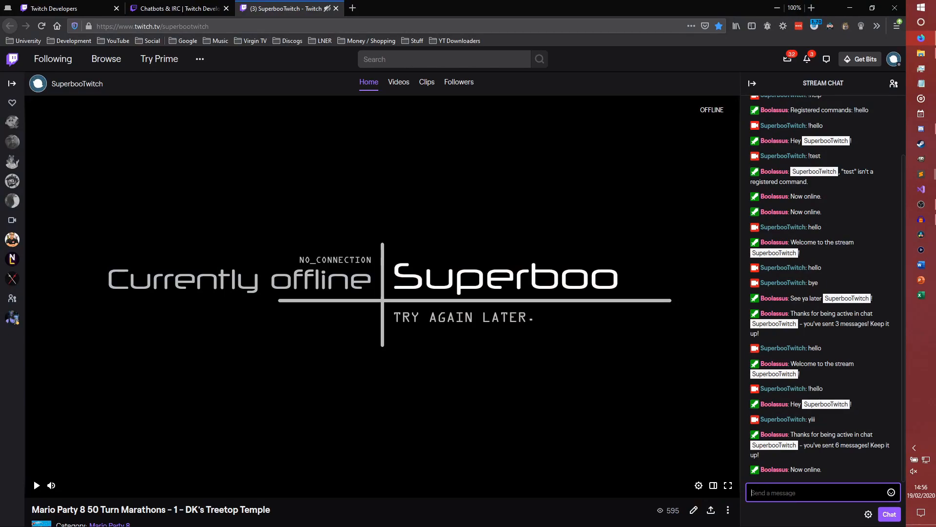
Send !hello, !hi, !hey and !test in Twitch chat and read the bot's cooldown and not-registered replies
type("!hell")
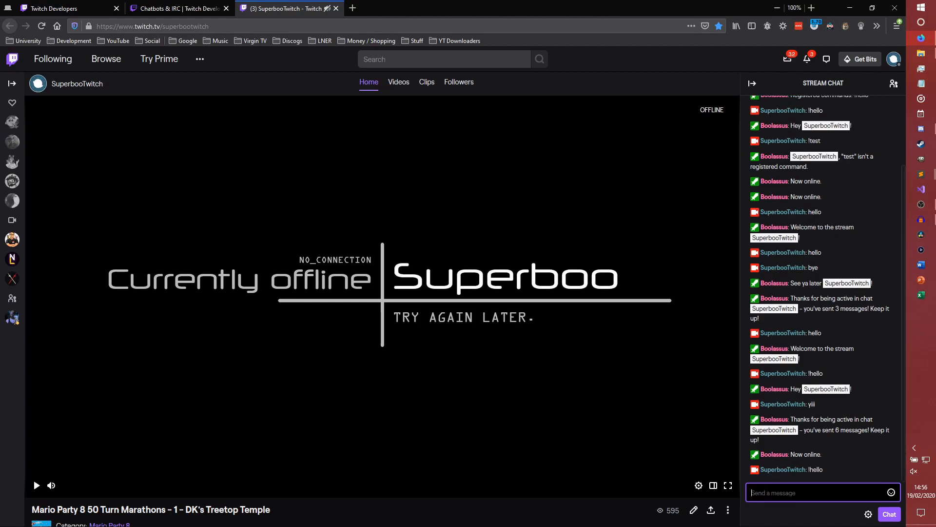
scroll("down", 3)
type("!")
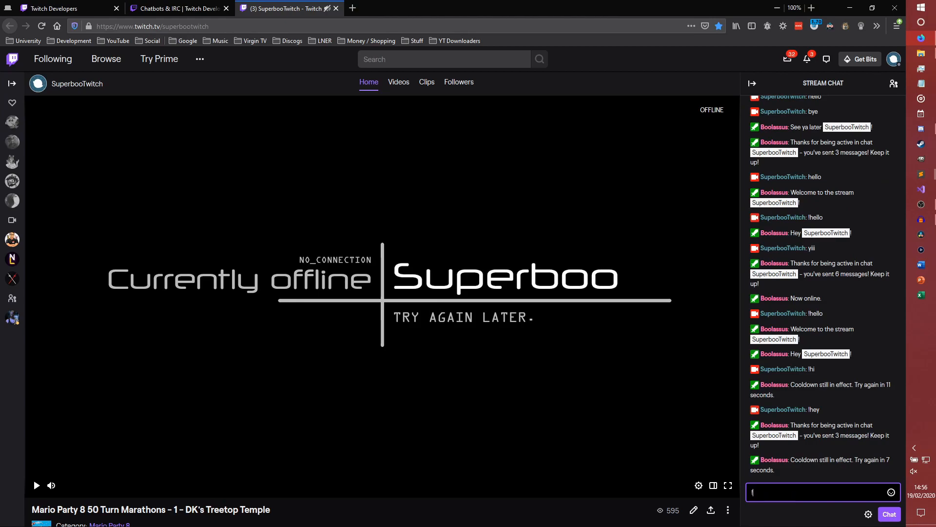
type("test")
key("Return")
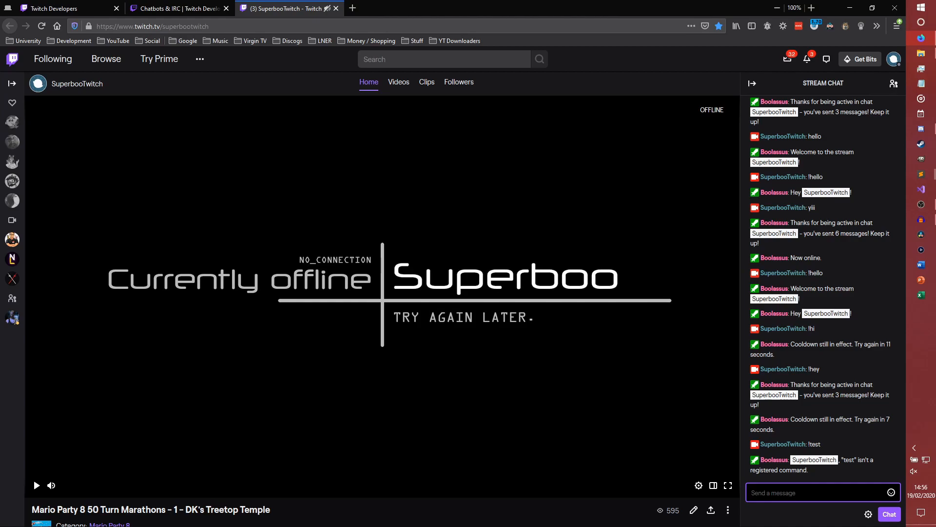
scroll("down", 3)
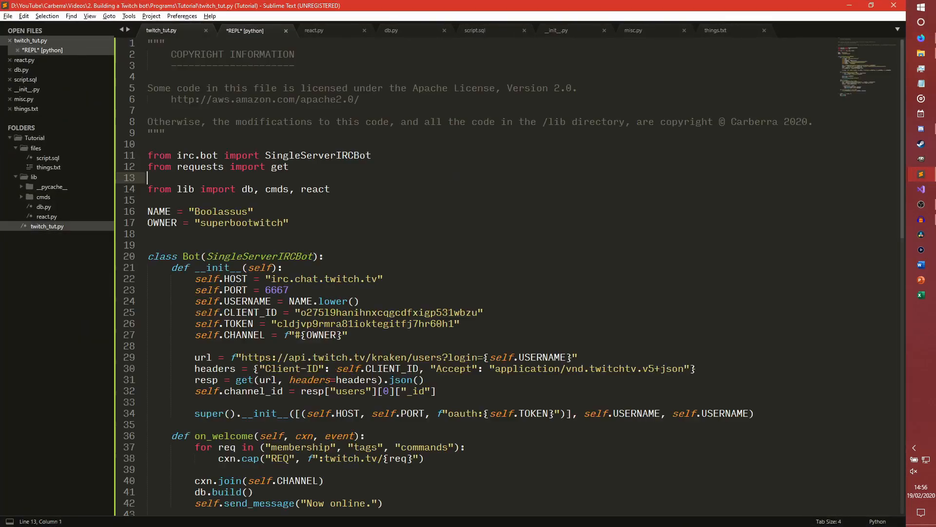
Close the REPL, tidy cmd.func(bot, user, *args) spacing in the commands module and save it
left_click(274, 30)
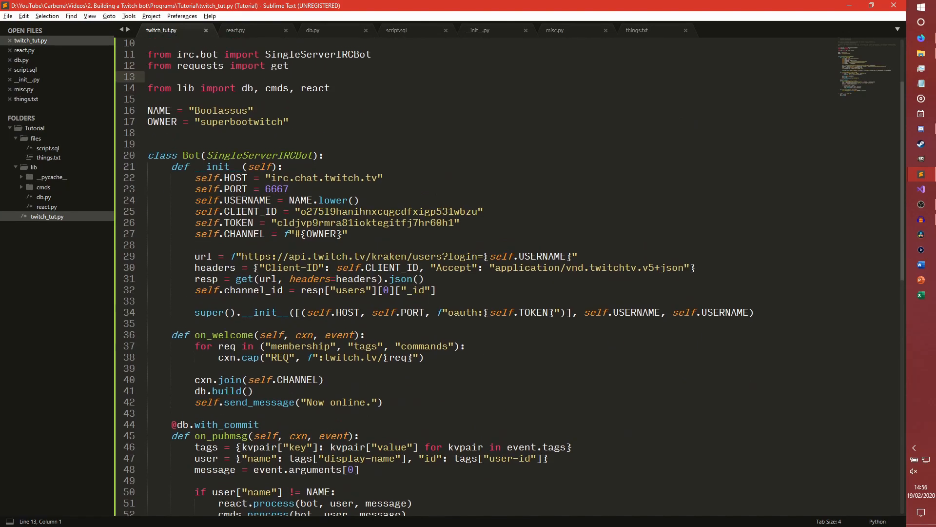
left_click(235, 30)
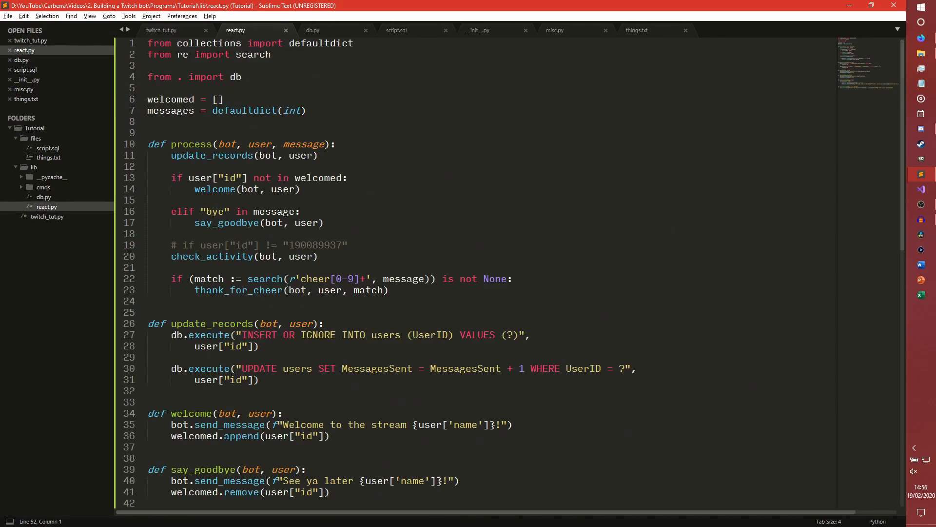
left_click(479, 30)
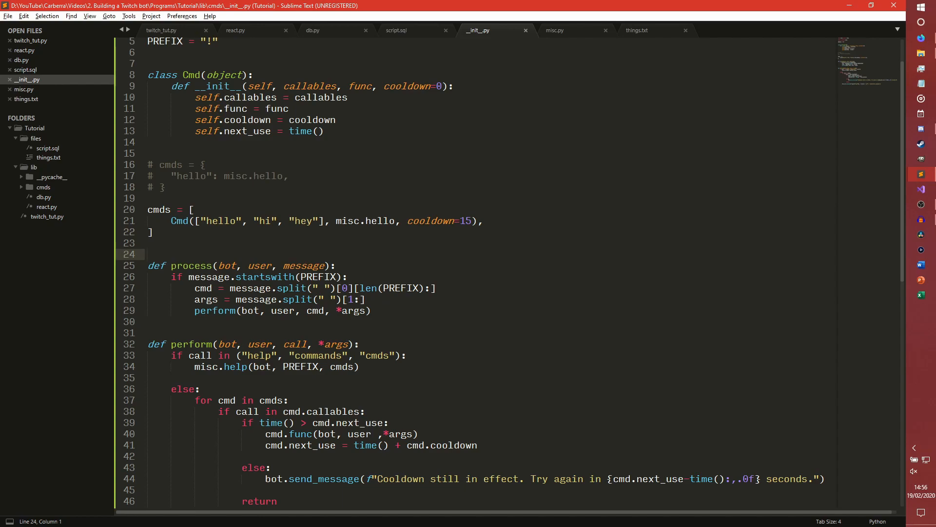
scroll("down", 3)
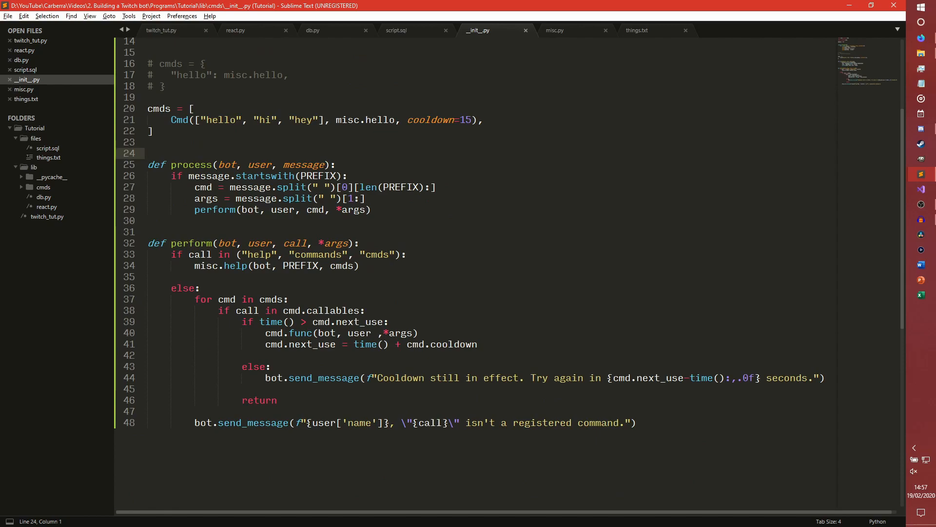
left_click(149, 154)
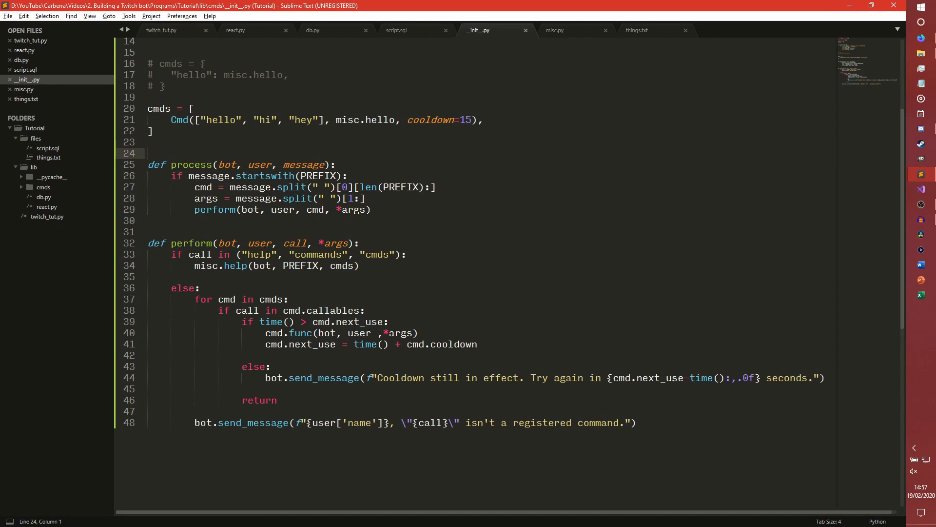
left_click(149, 153)
type(",")
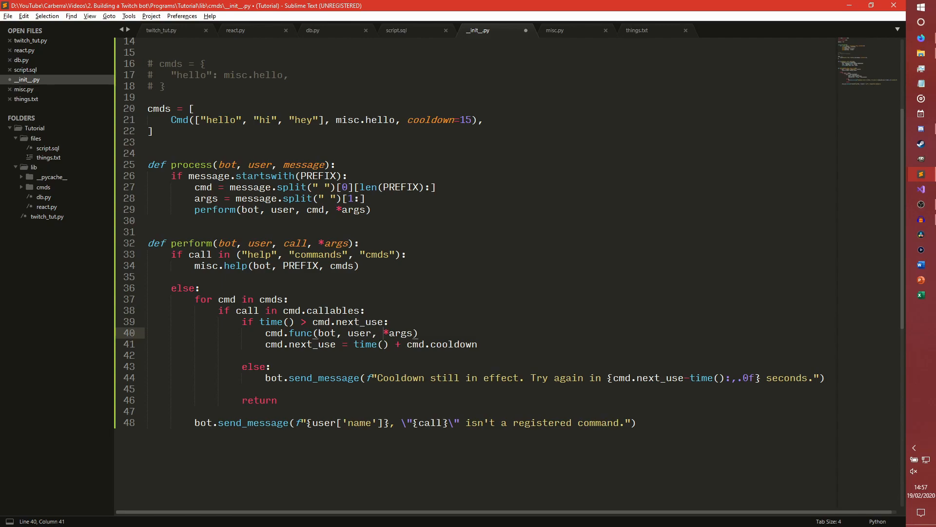
key("ctrl+s")
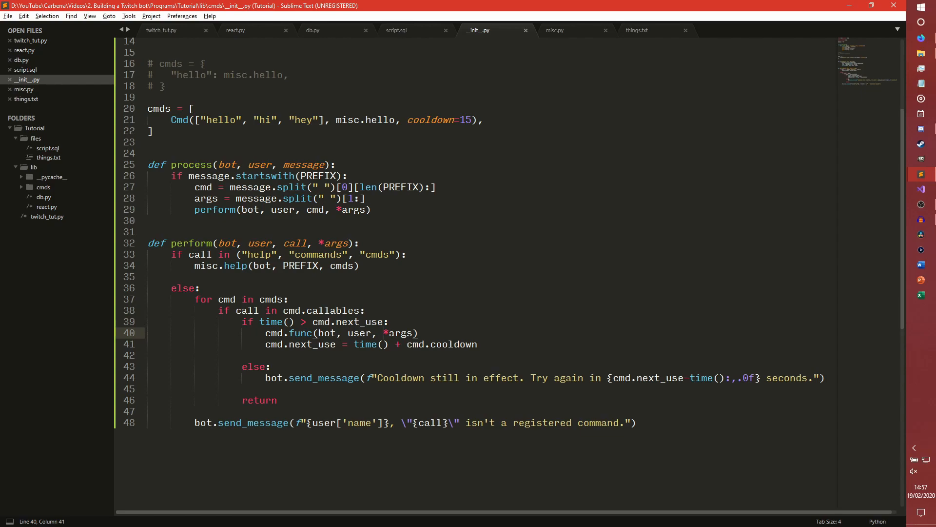
In misc.py, replace the help message with bot.send_message joining f-strings of prefix-ed names
left_click(554, 30)
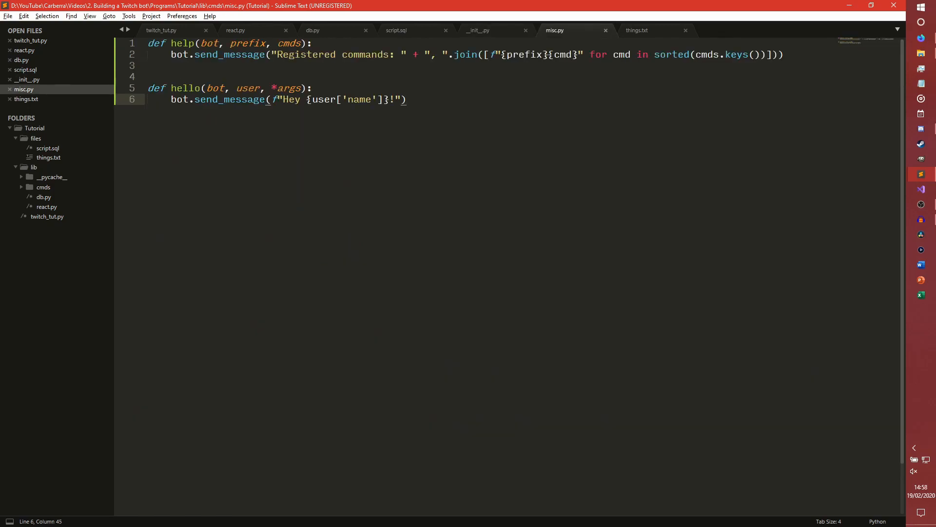
left_click(405, 100)
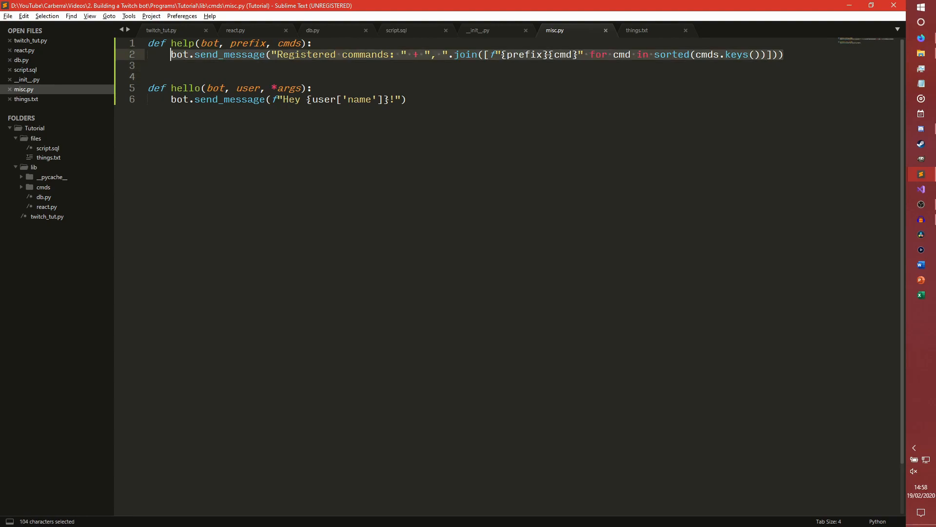
key("Delete")
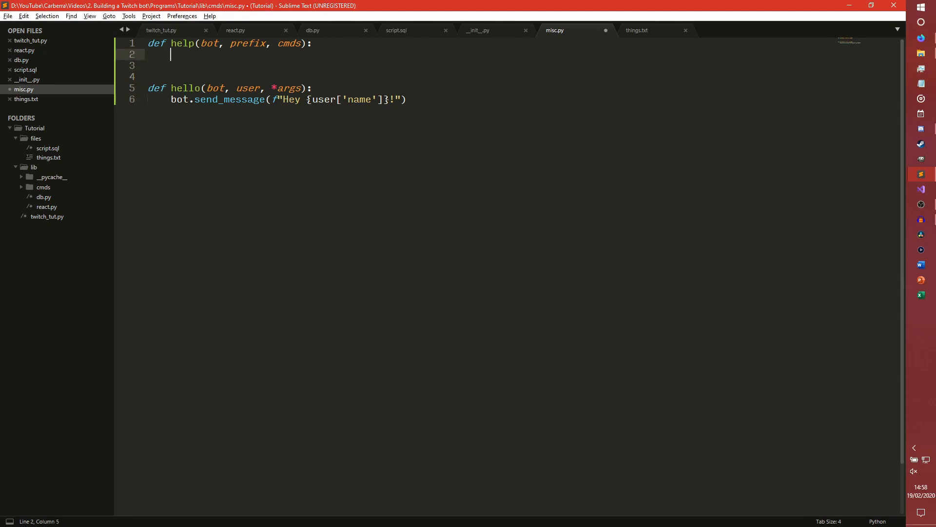
type("bot.send_message(f\"Registered commands:")
left_click(490, 66)
type("+ \", \".j)")
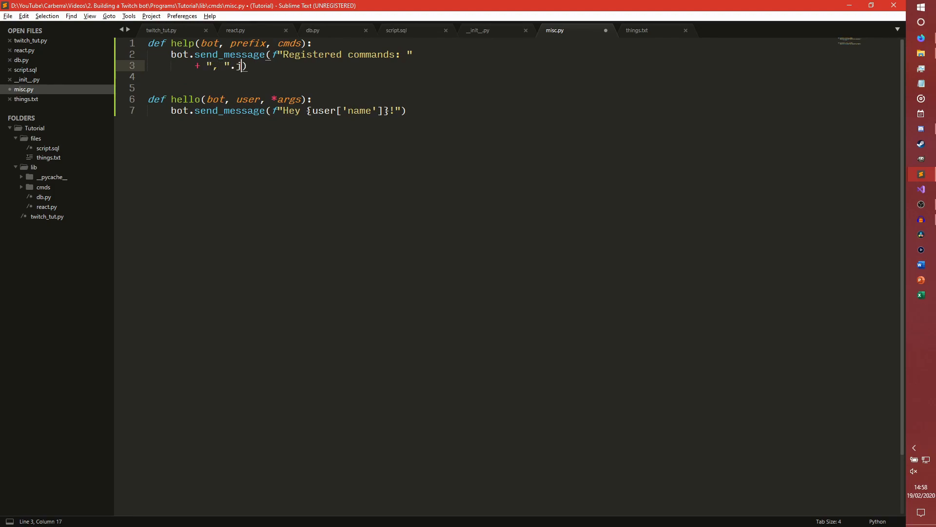
type("oin()")
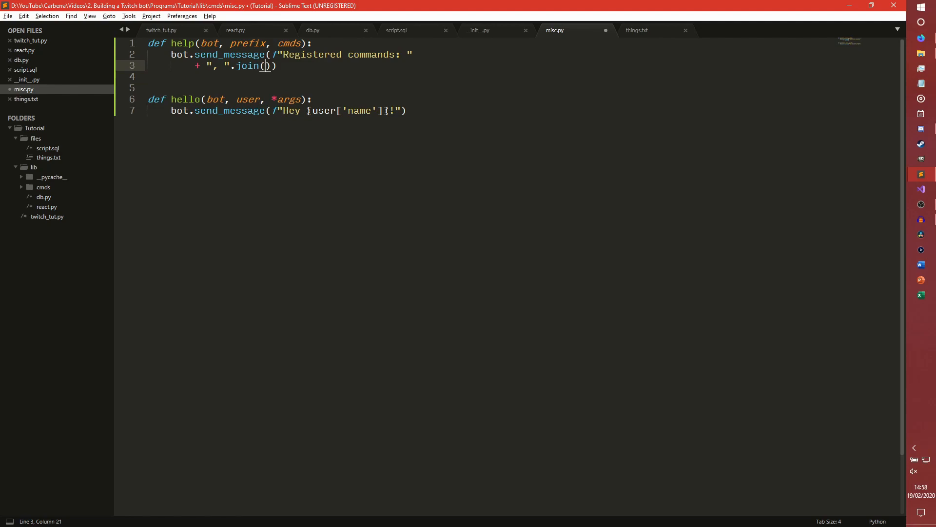
type("[f\"{")
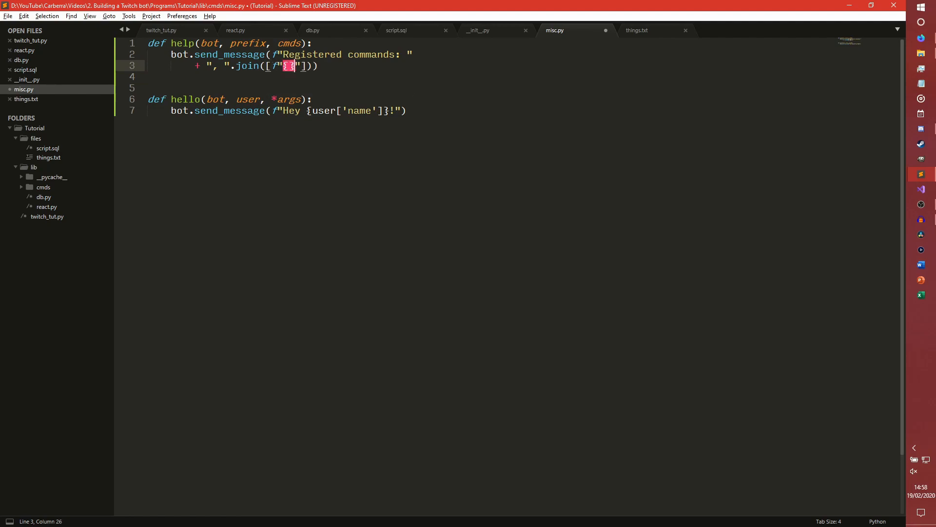
type("prefix")
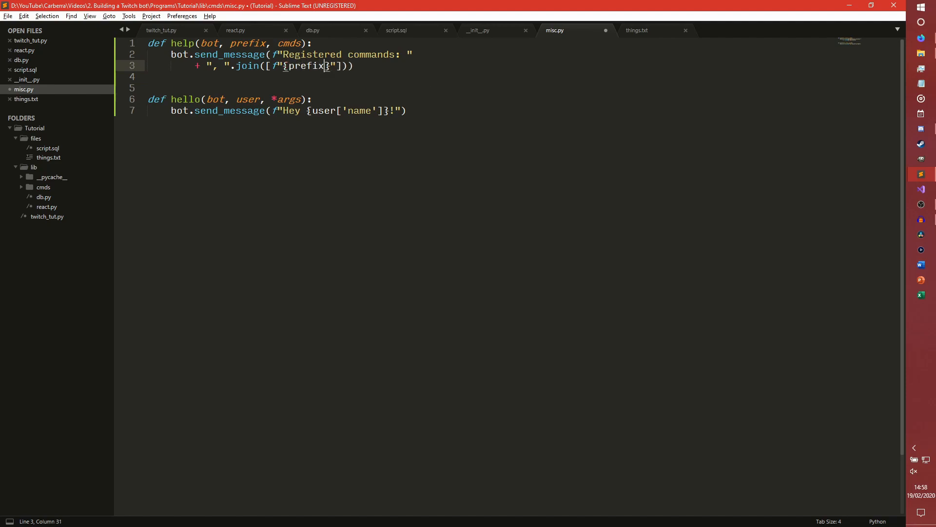
Complete the comprehension with cmd.callables[0] for command in cmds
type("[cmd.")
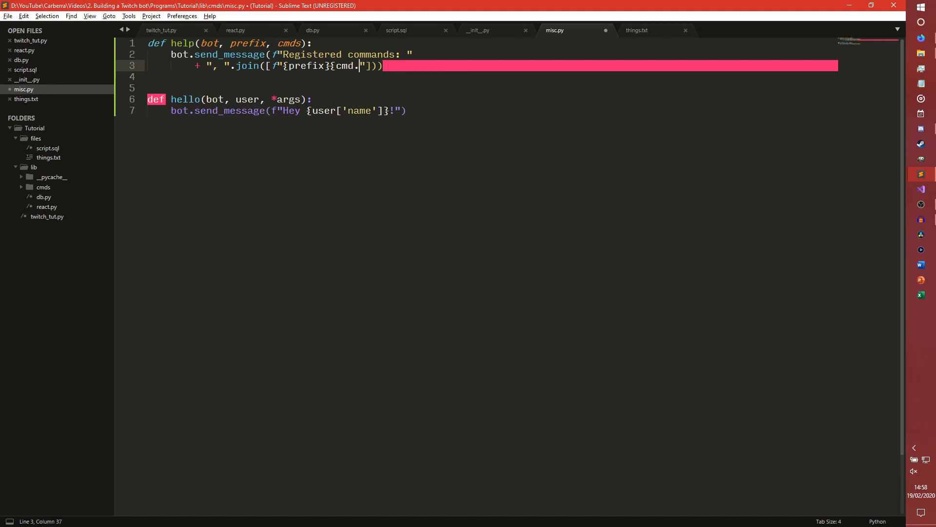
type("callables")
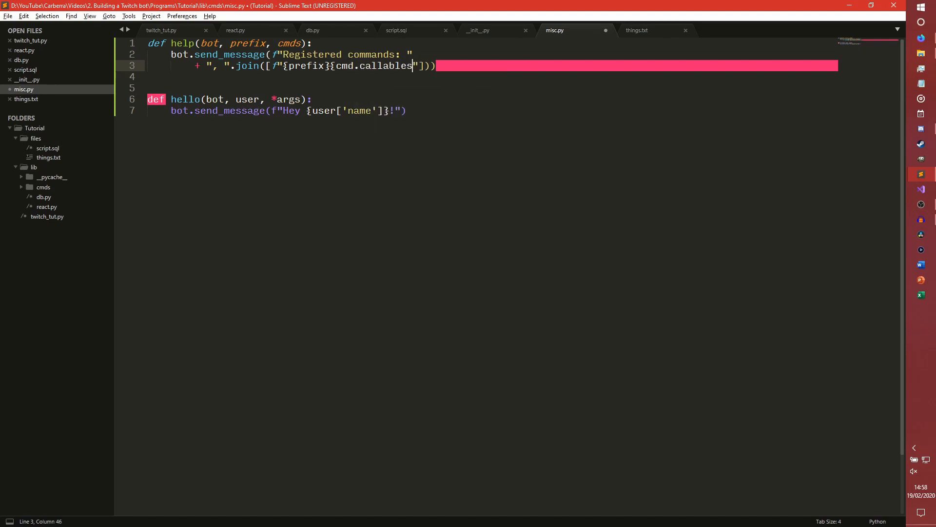
type("[0]}")
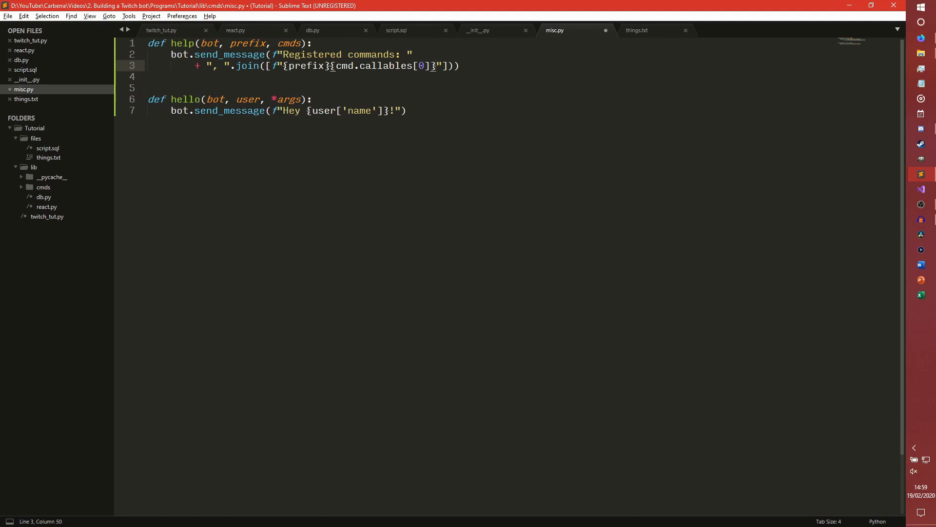
type("for comma")
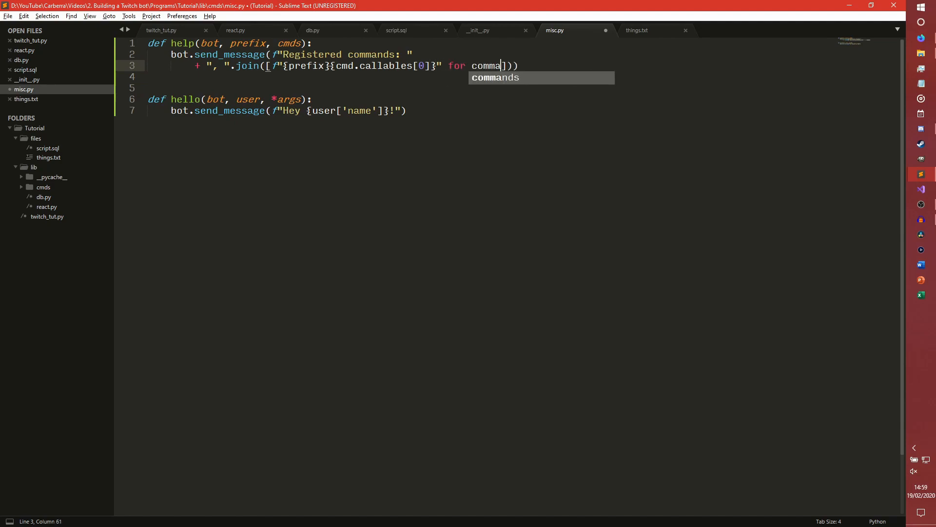
type("nd in")
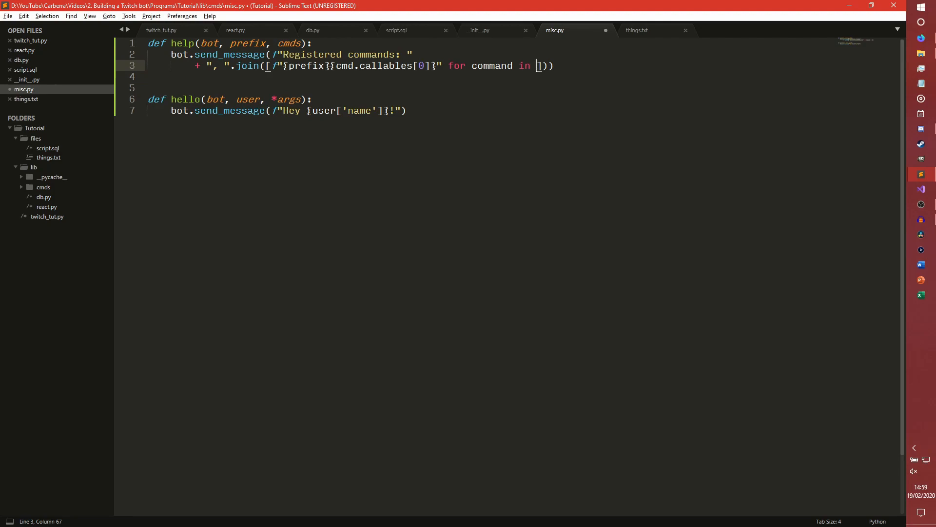
type("cmds")
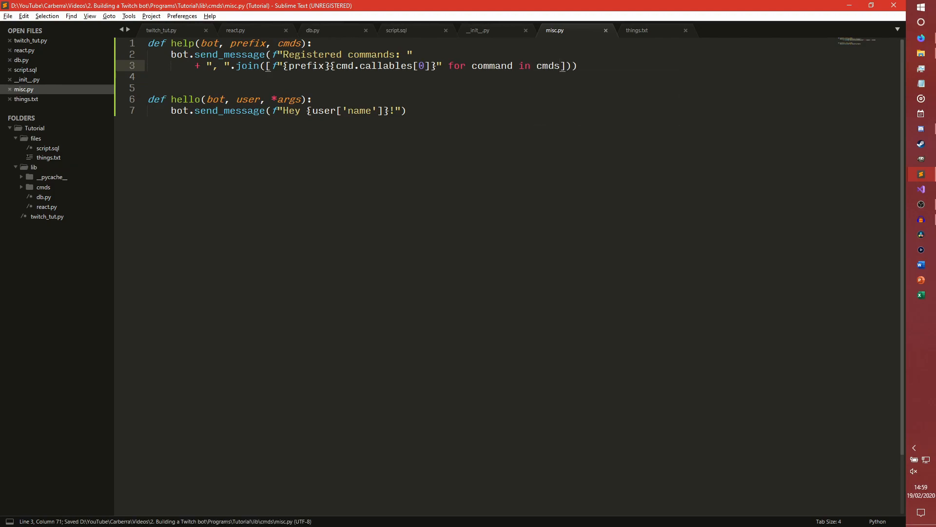
Rename the comprehension's loop variable to cmd
type("cmd")
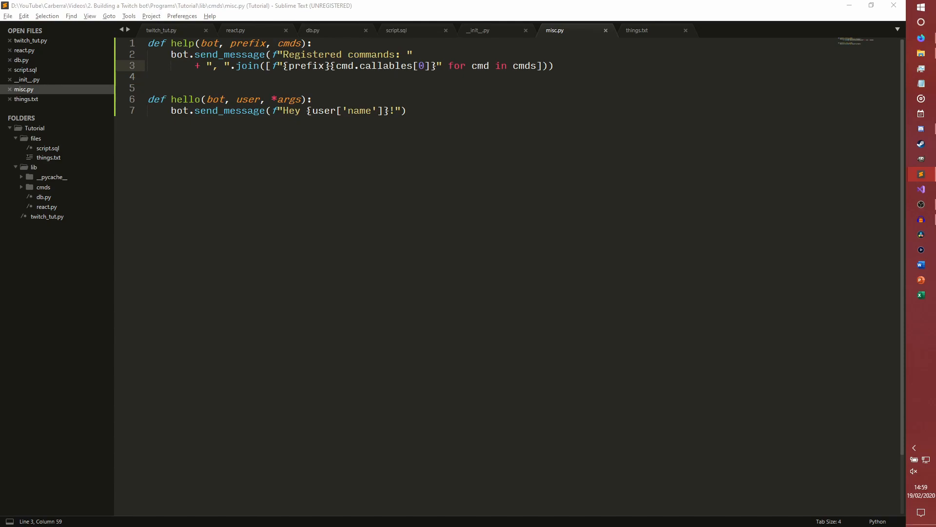
left_click(149, 76)
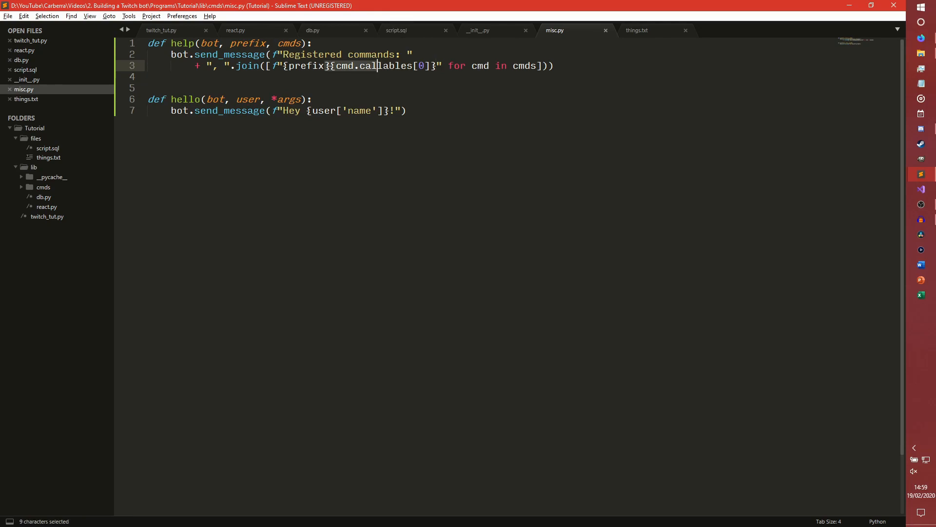
left_click(319, 65)
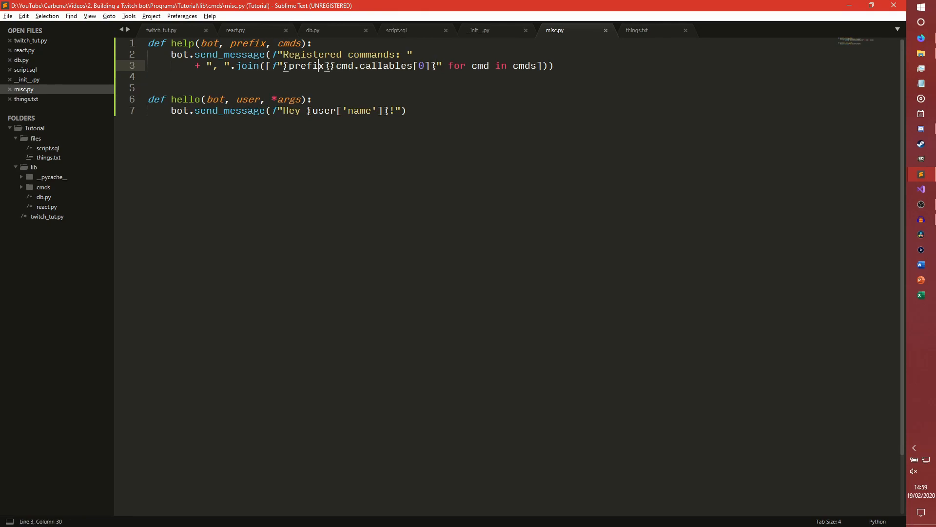
left_click(188, 55)
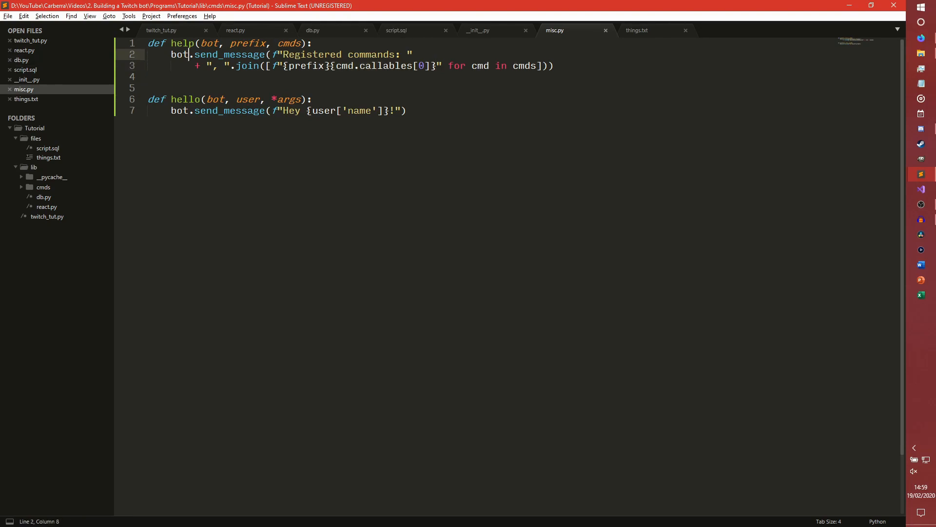
left_click(292, 65)
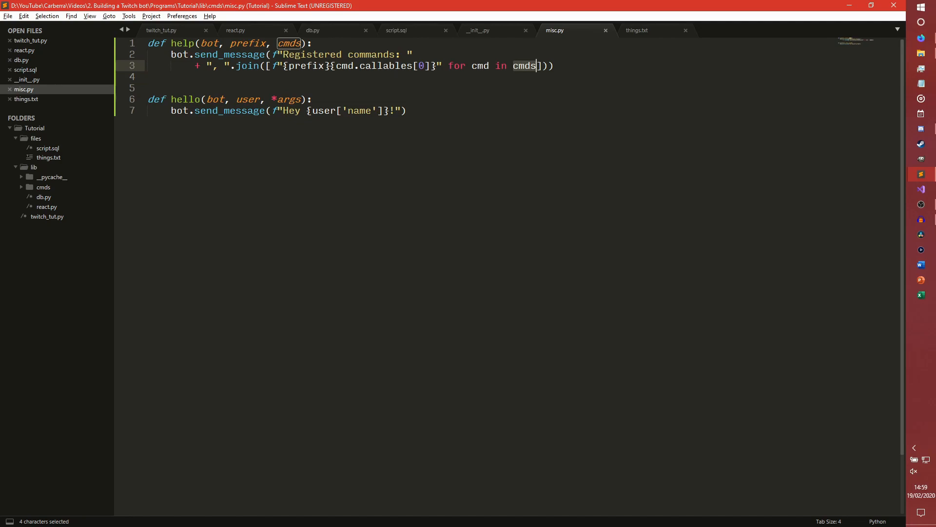
Wrap cmds in sorted(cmds, key=lambda cmd: cmd.callables[0])
type("sorted")
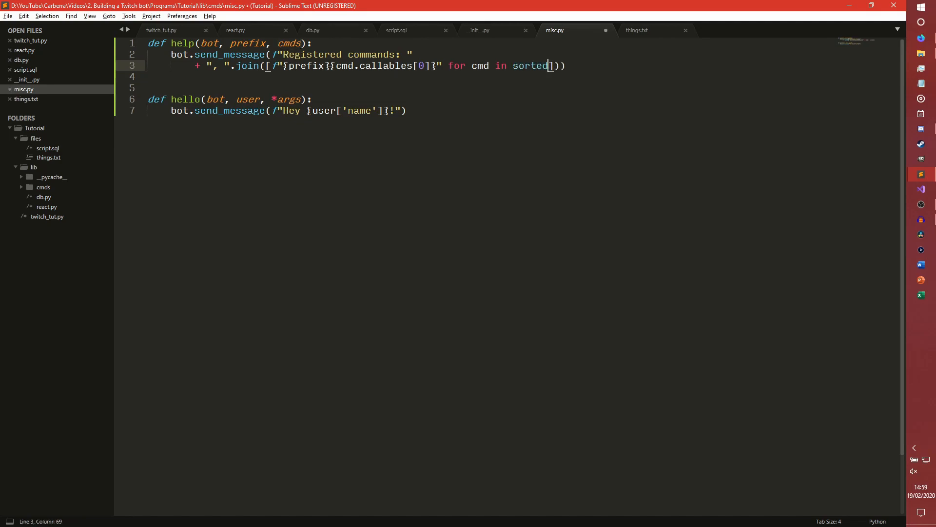
type("()")
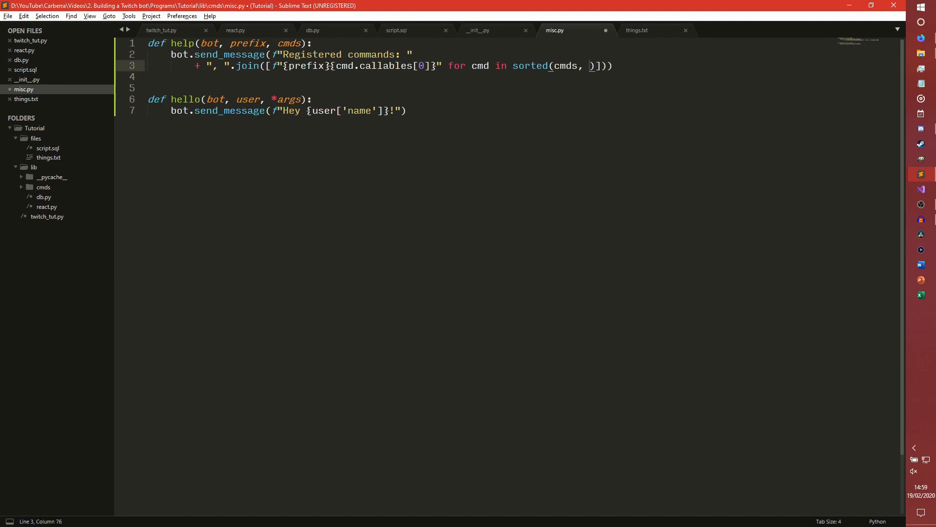
type("key=l")
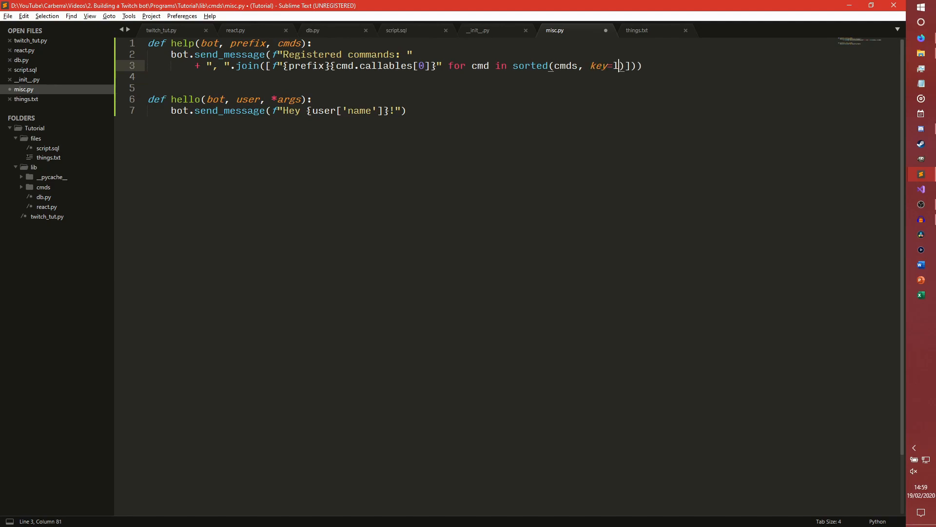
type("ambda:")
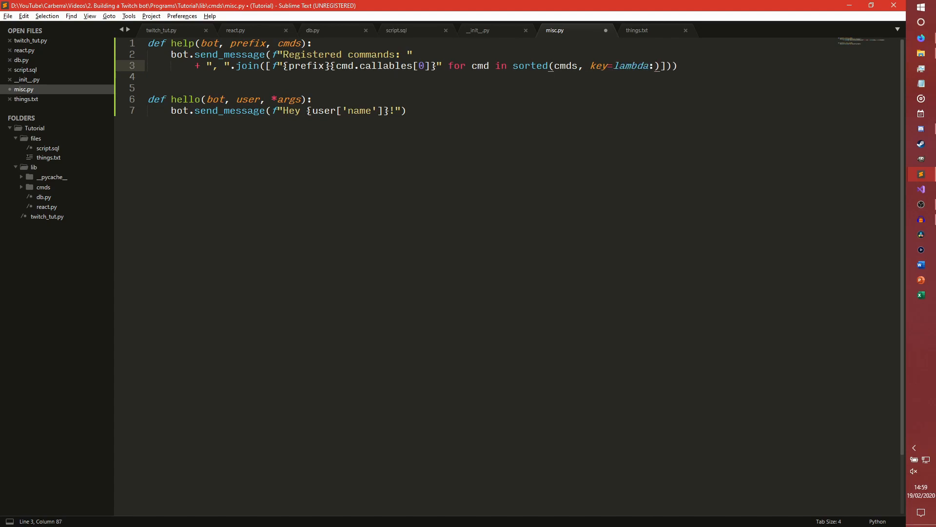
type("cmd")
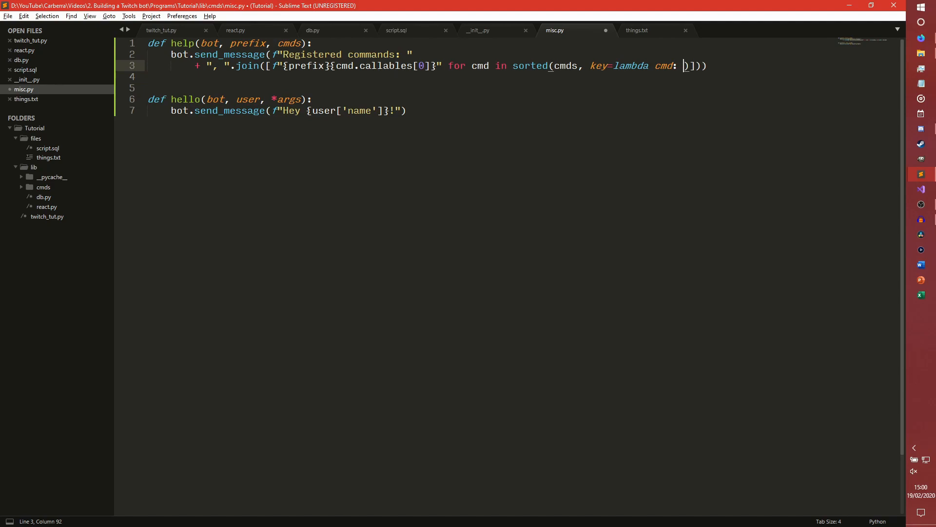
type("cmd.calla")
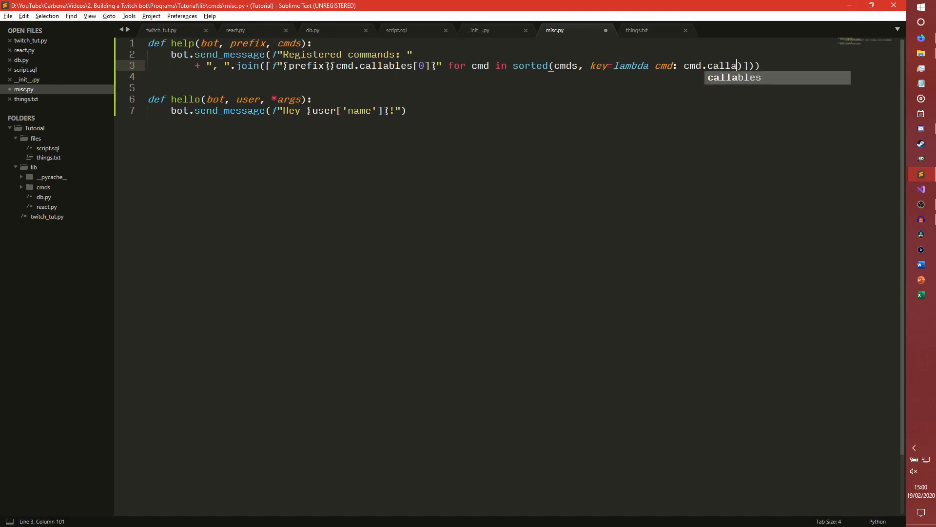
key("Ctrl+S")
type("bles[0")
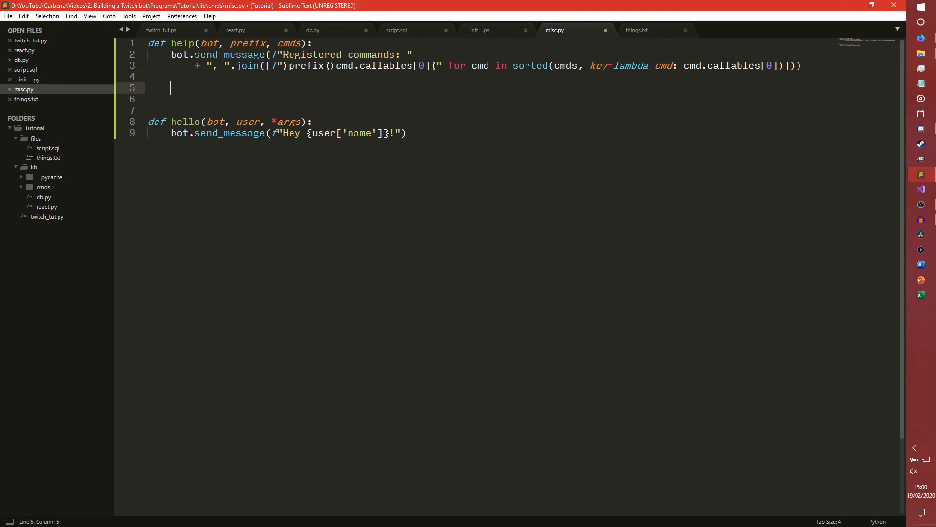
Add a second bot.send_message listing 'Registered commands (incl. aliases)' with '/'.join(cmd.callables) over sorted cmds
type("bot.send_message(")
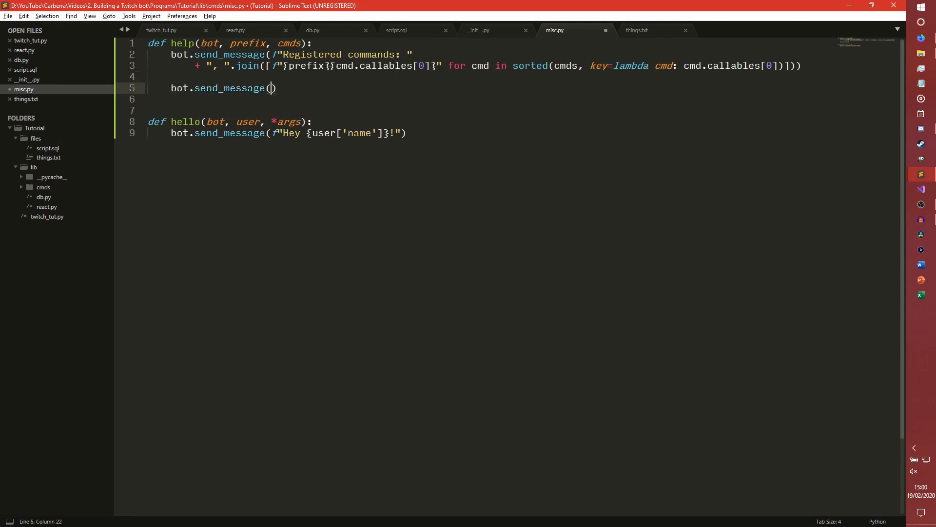
type("\"\"")
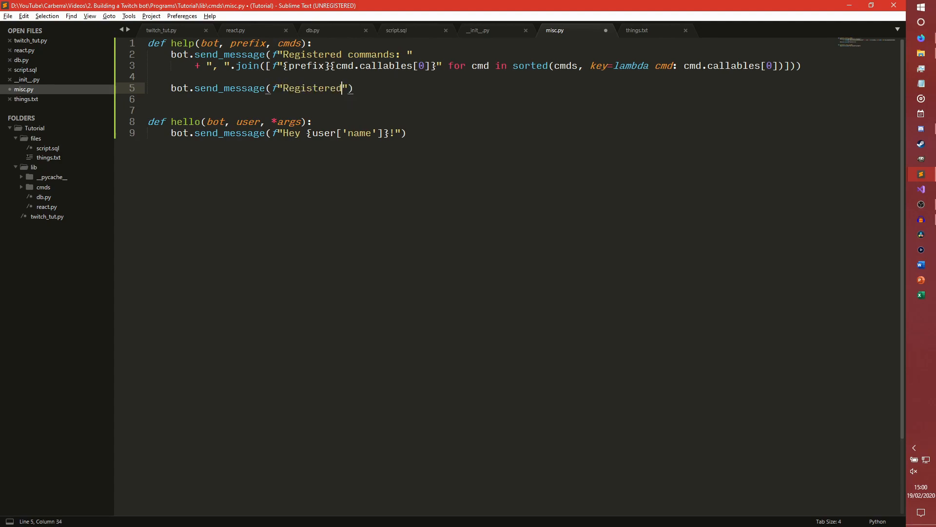
type("commands (incl. aliases):")
left_click(523, 98)
type("+ \", \".join([")
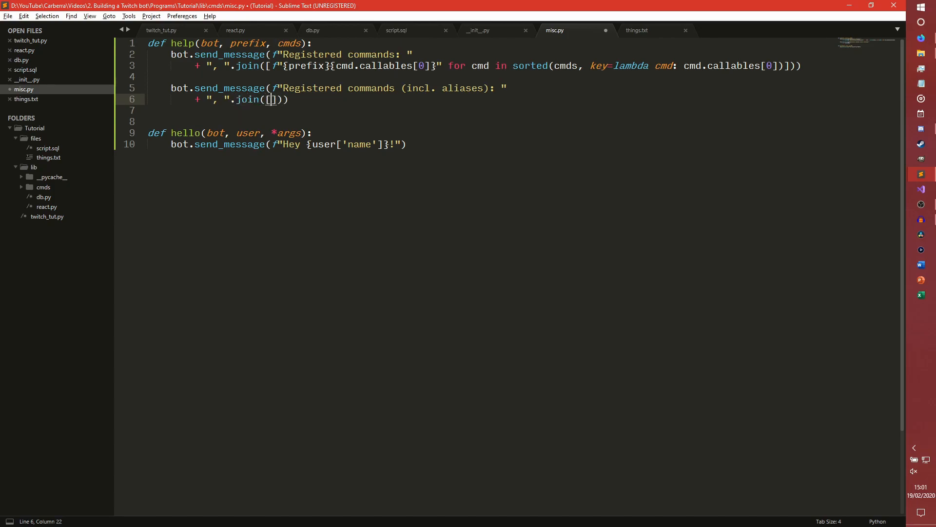
type("f\"")
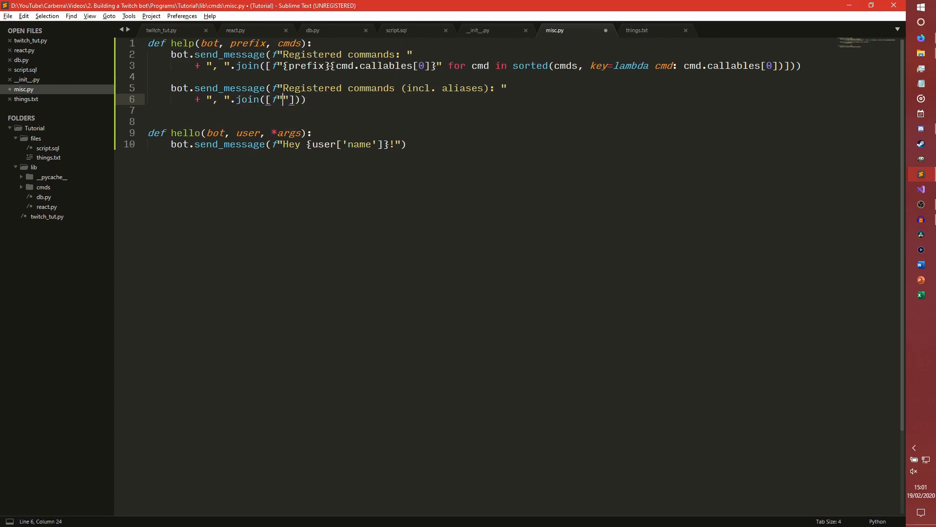
type("{prefix}{'/")
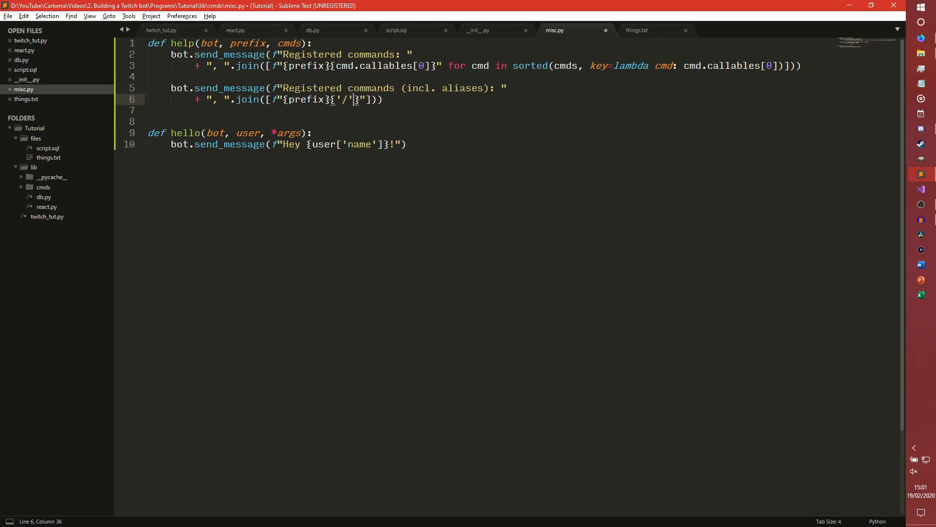
type(".join(")
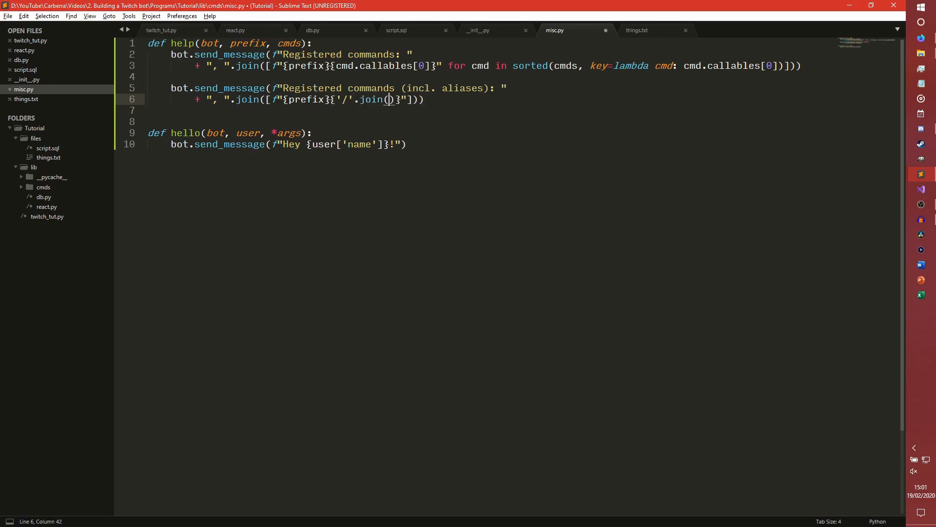
type("cmd.callable")
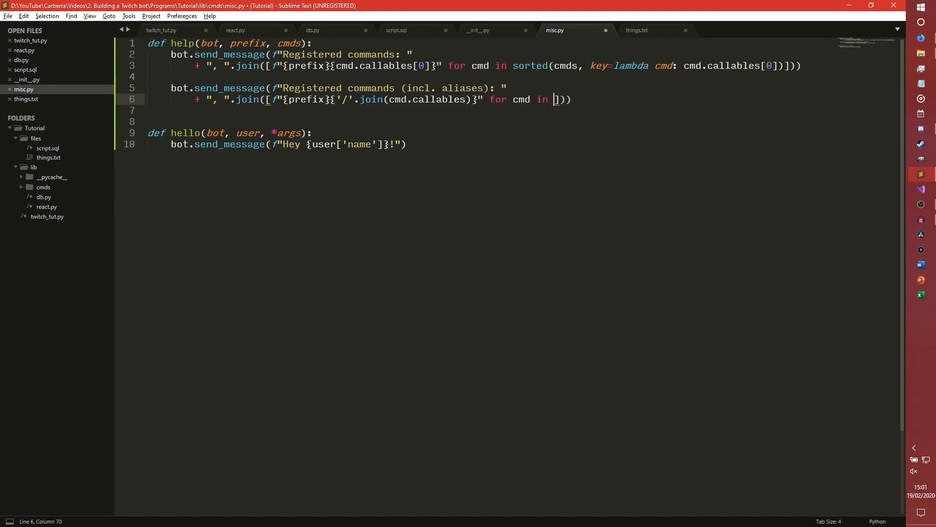
type("so")
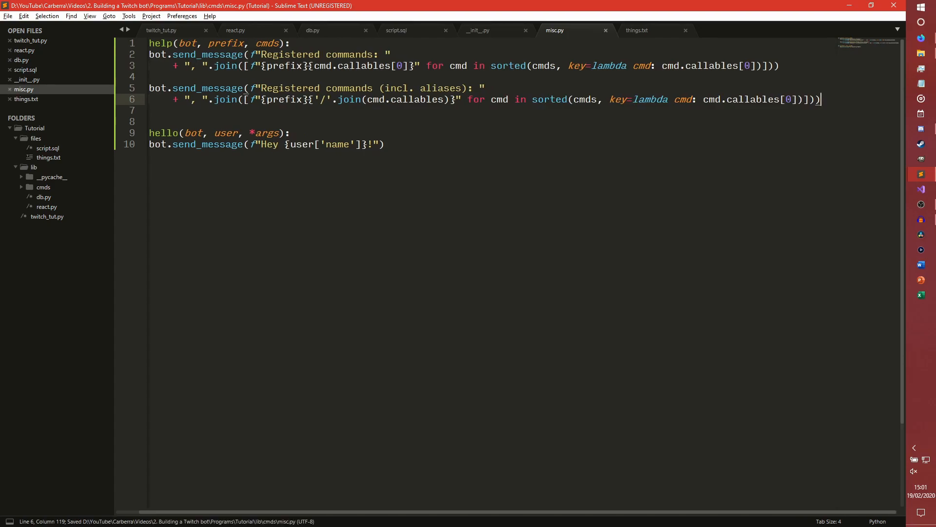
Adjust the cursor position in the new line and save the commands file
left_click(296, 100)
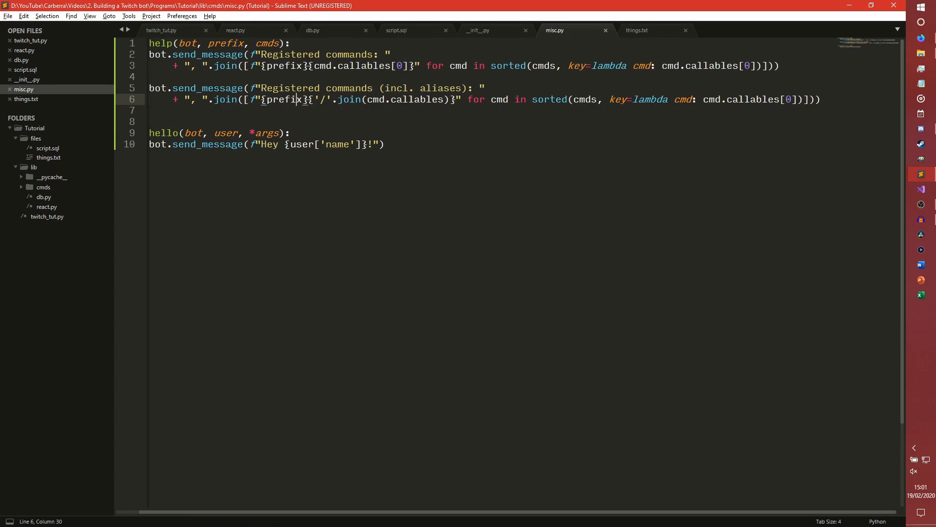
left_click(365, 99)
type("def ")
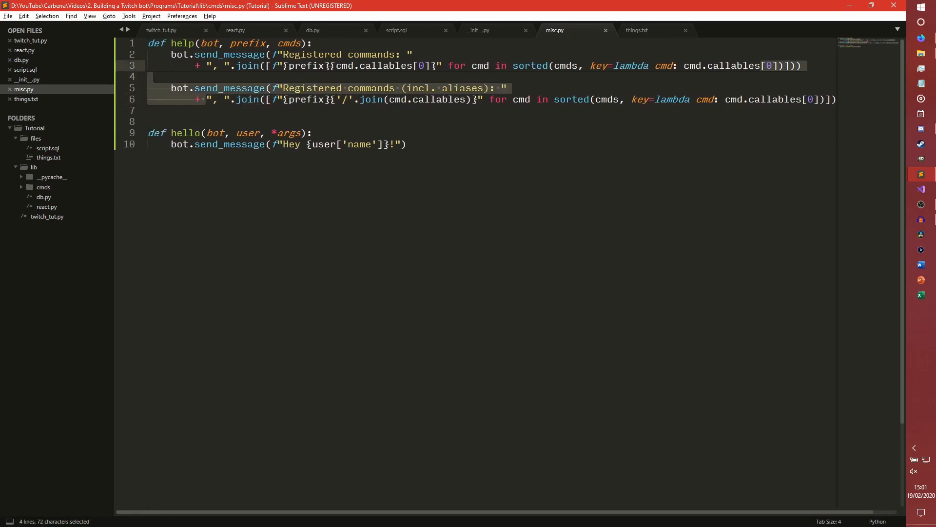
key("ctrl+s")
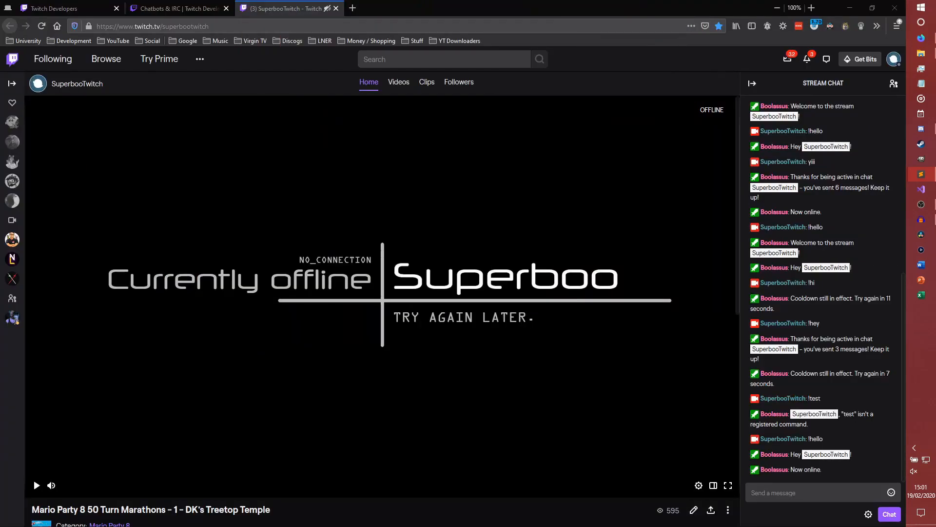
Enter !help into the Twitch stream chat message box, ready to send
type("!help")
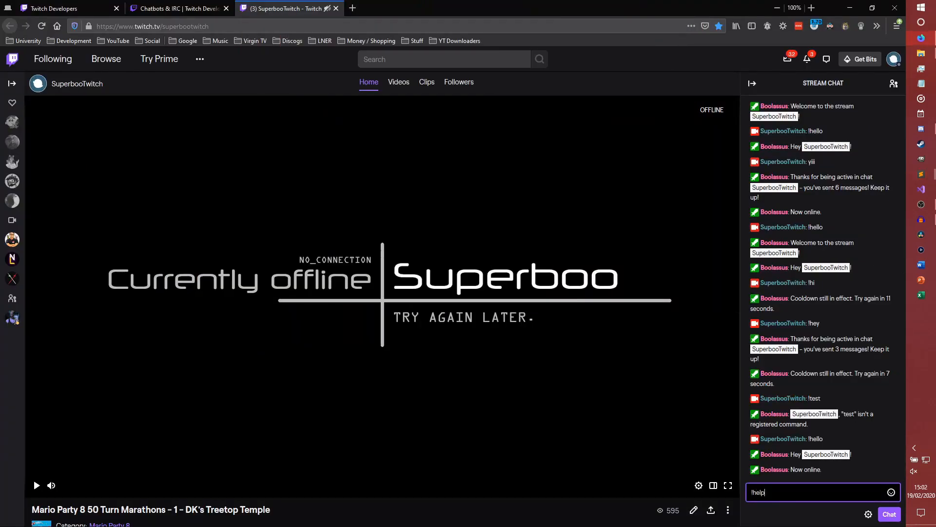